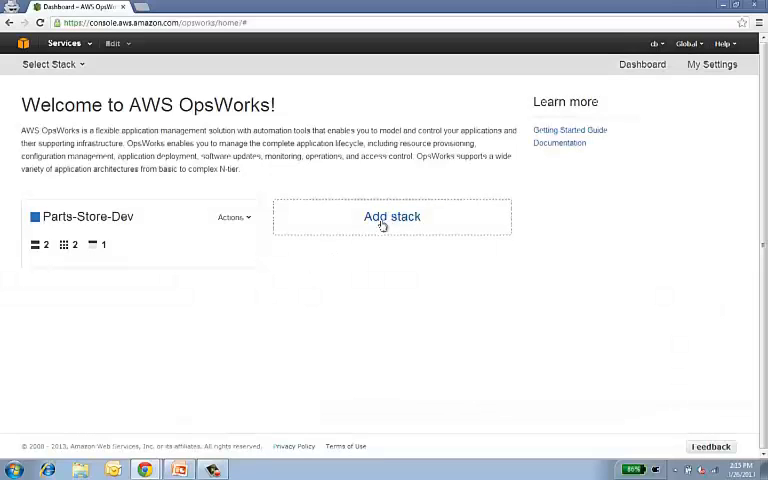
Step: Start a new stack named 'mymphpapp' and enable custom Chef cookbooks under advanced options
click(391, 217)
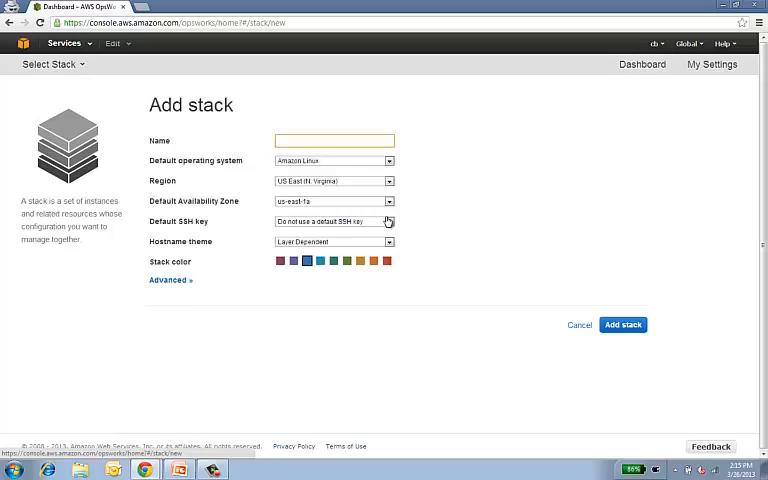
text(mym)
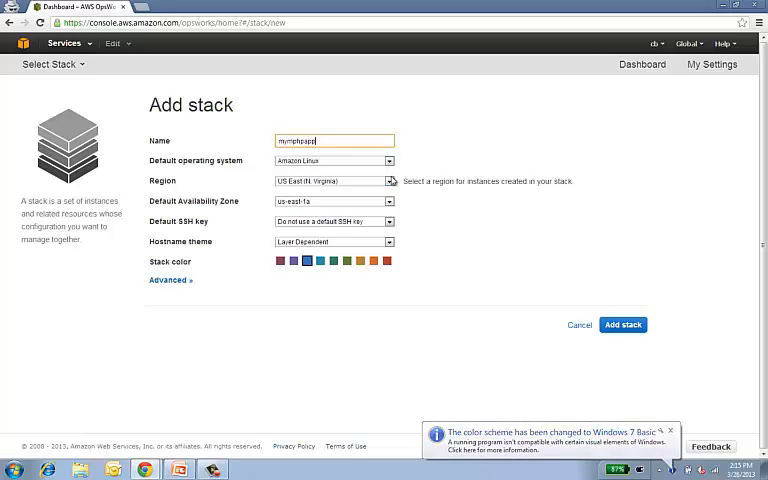
mouse_move(388, 201)
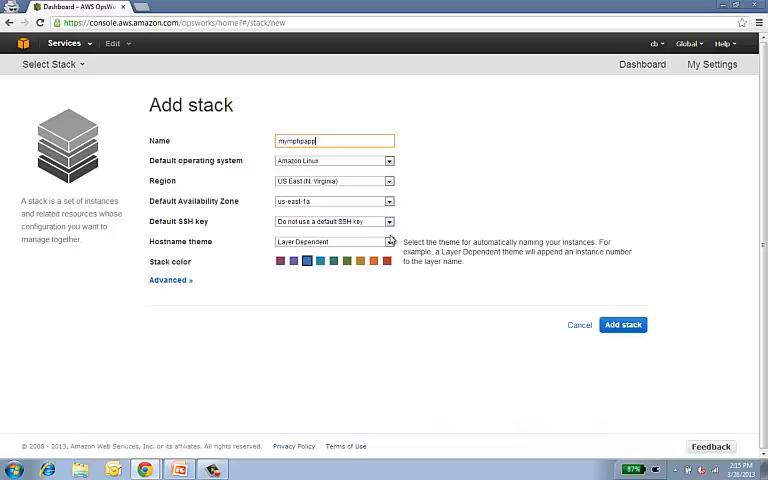
click(170, 280)
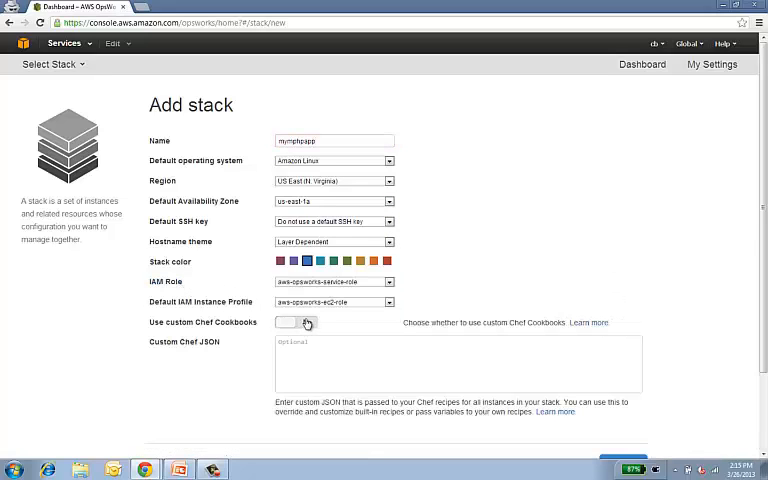
click(296, 322)
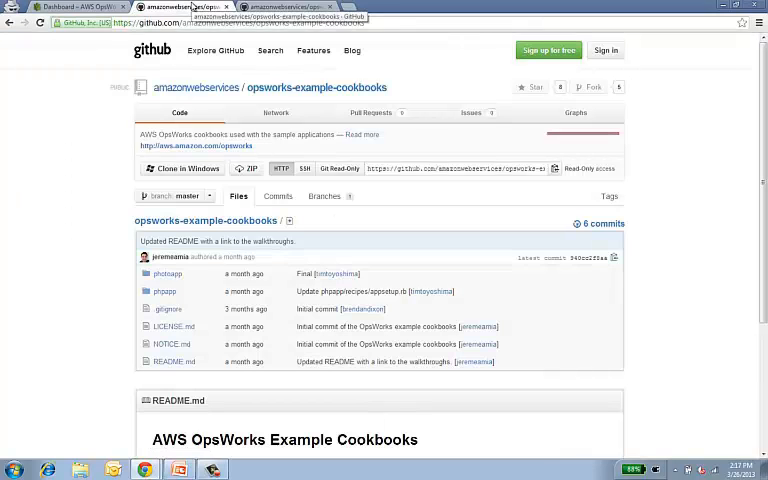
click(338, 168)
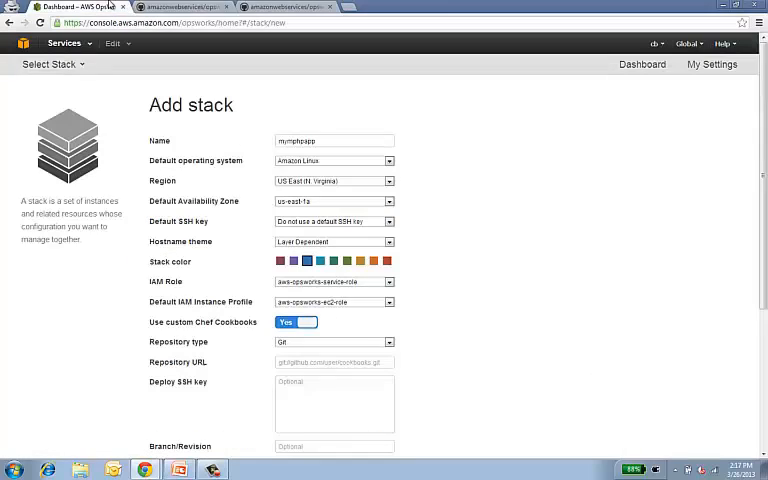
Step: Paste the GitHub cookbook repository URL, keep Git as repository type, and create the stack
right_click(334, 362)
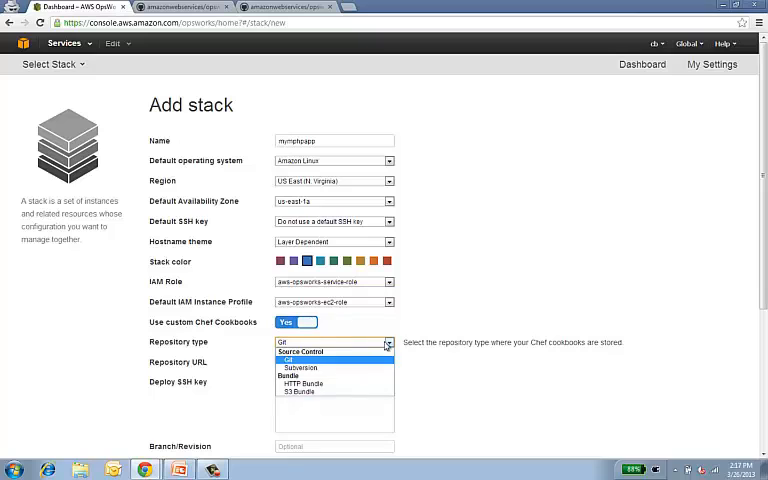
click(288, 360)
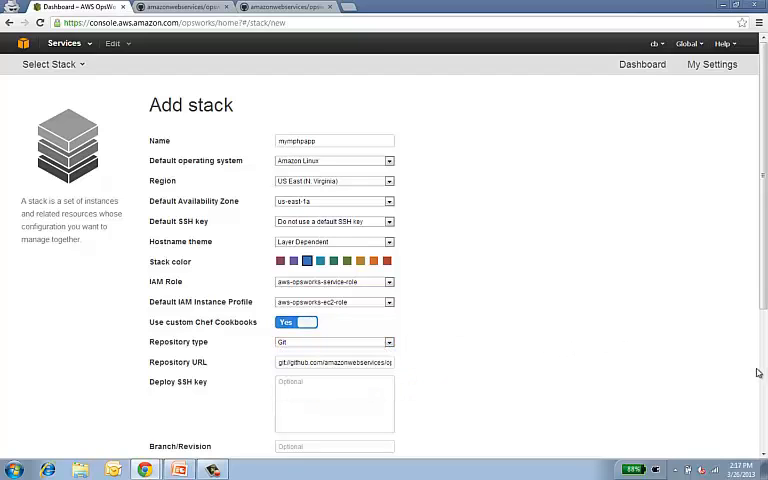
scroll(down, 3)
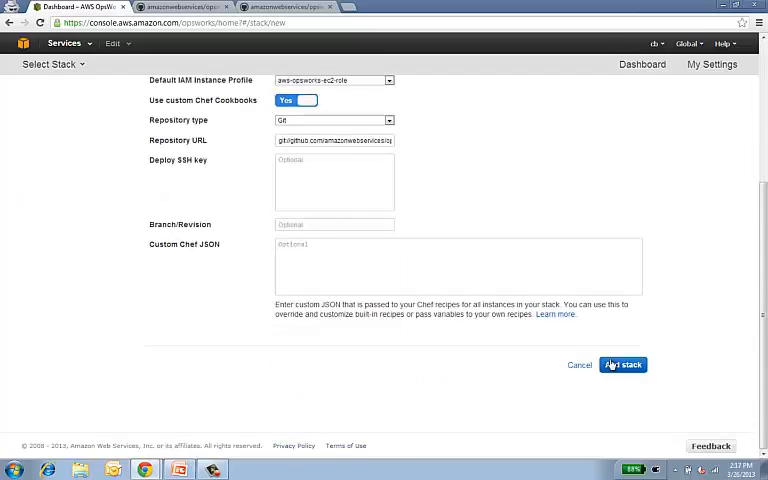
click(621, 365)
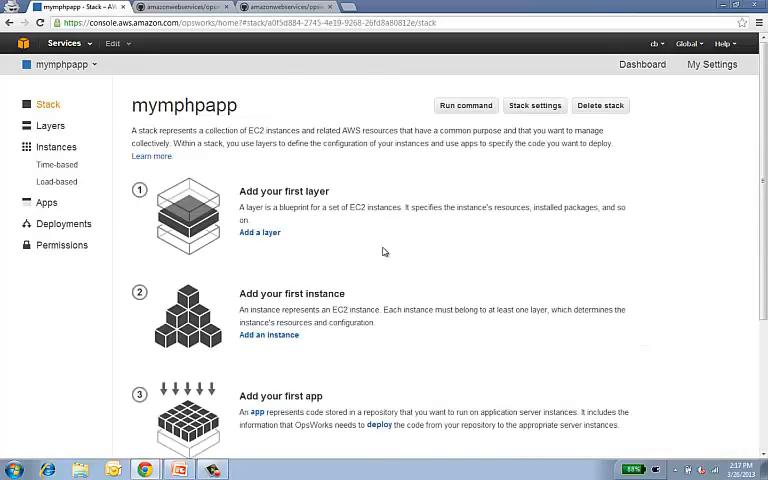
mouse_move(272, 233)
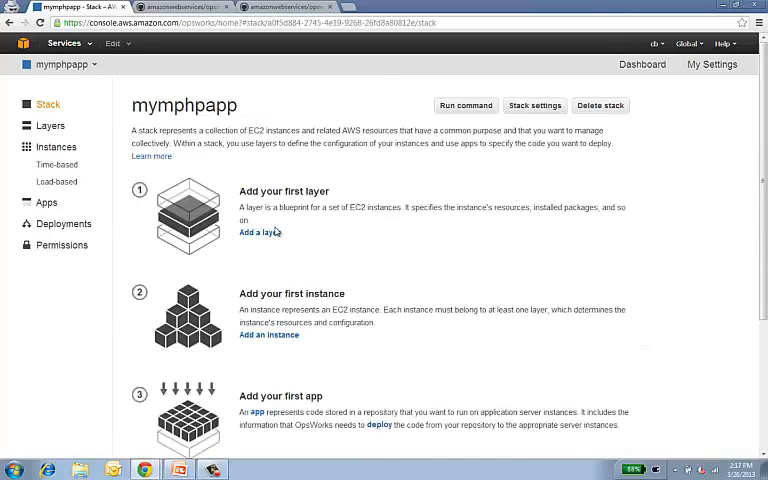
Step: Add a PHP App Server layer and a MySQL layer, then view the stack's instances
click(257, 232)
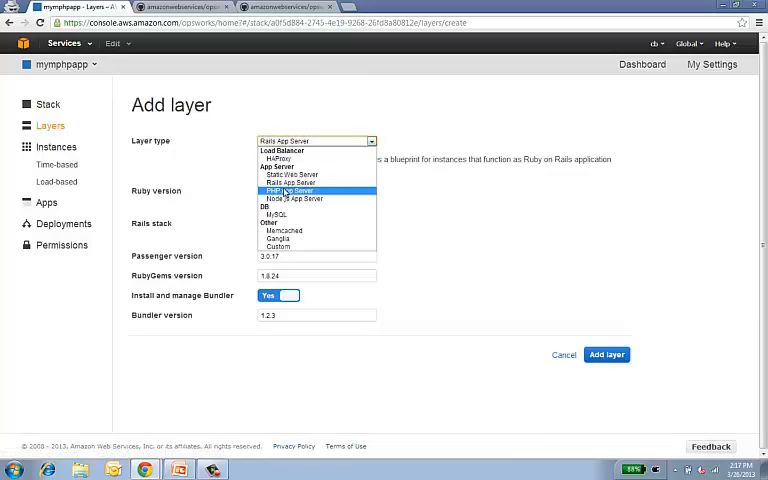
click(290, 190)
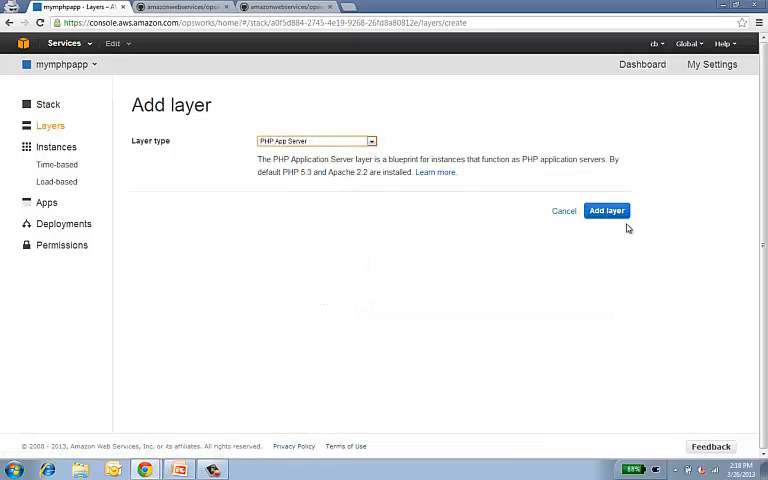
click(605, 210)
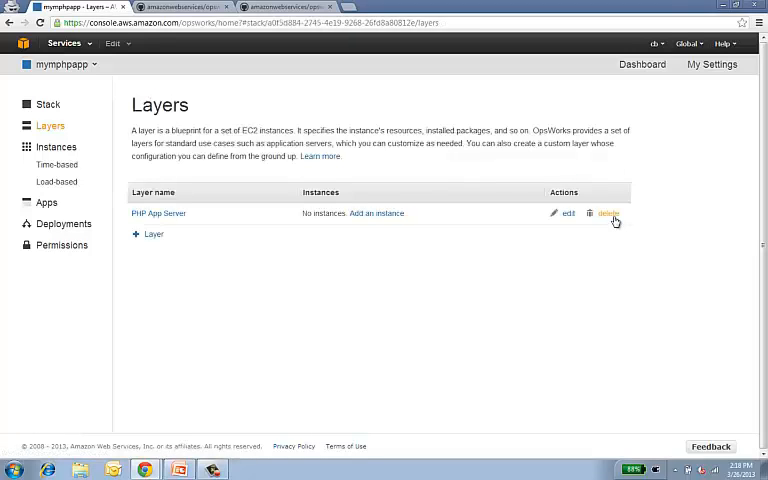
click(147, 234)
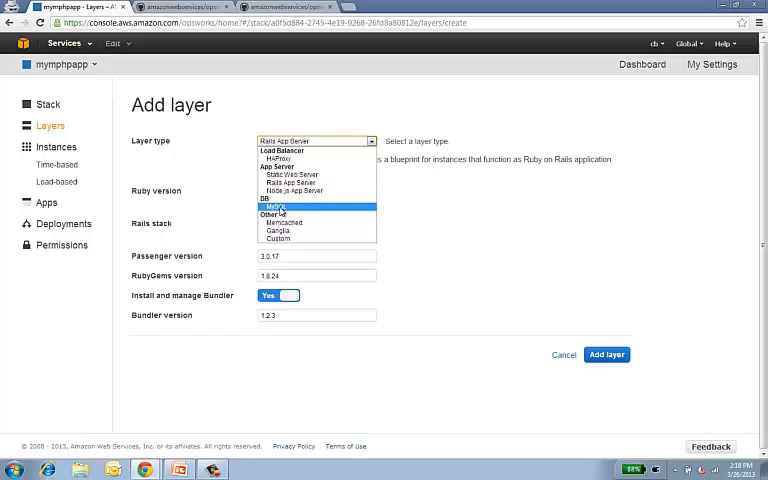
click(275, 207)
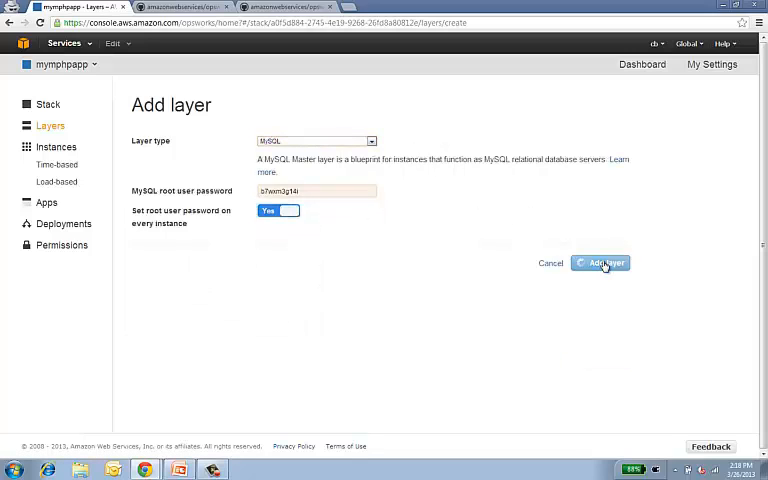
click(600, 262)
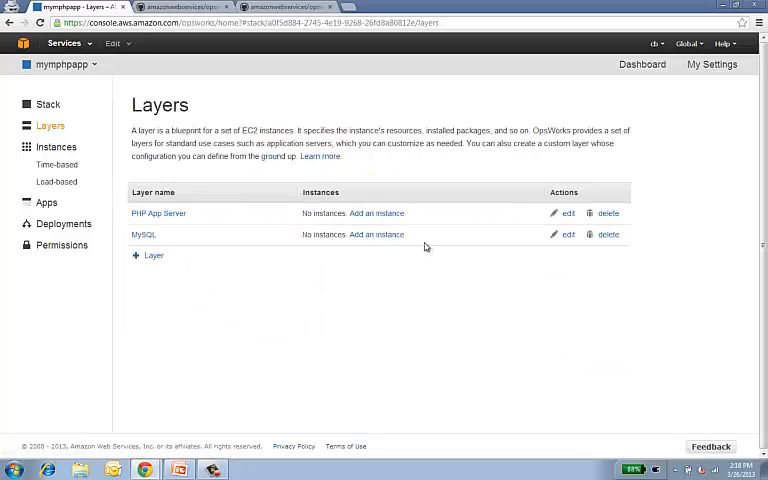
click(55, 146)
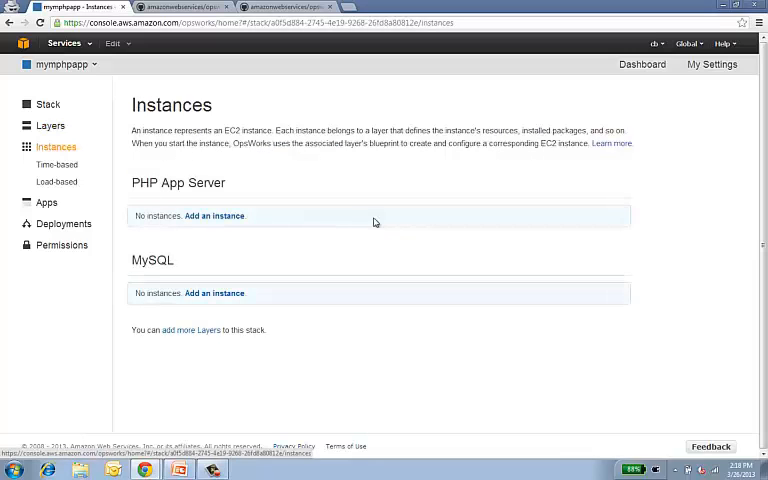
Step: Add php-app1 and db-master1 (us-east-1a) instances and start all instances
click(214, 215)
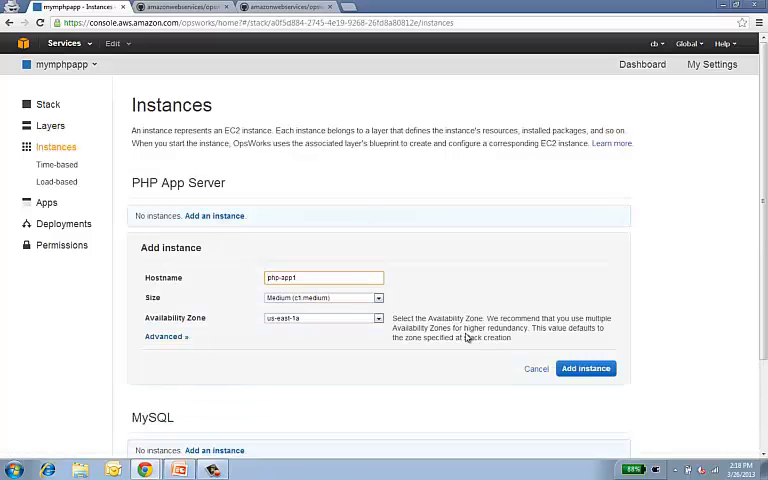
click(587, 368)
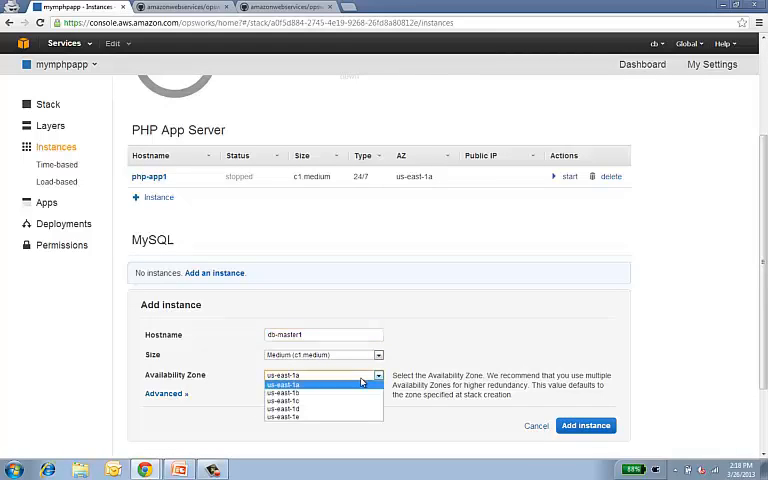
click(300, 383)
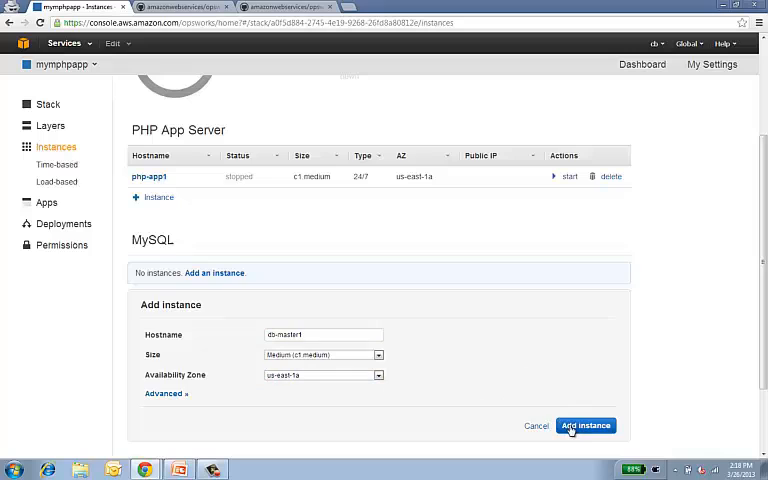
click(597, 425)
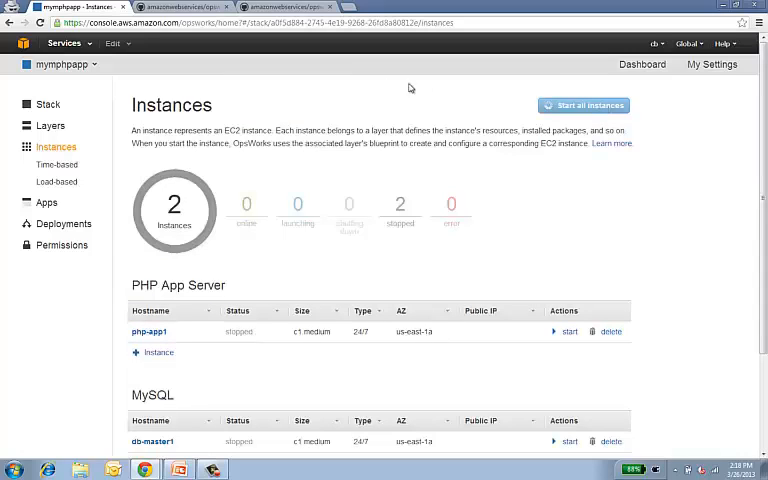
click(589, 105)
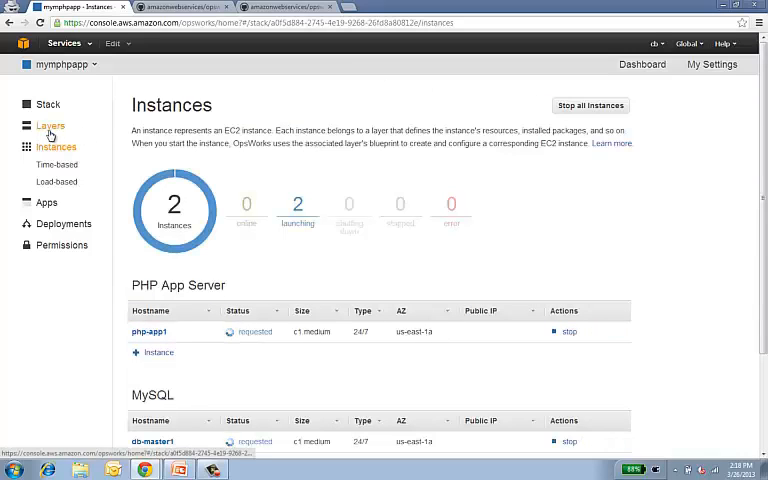
Step: Open the PHP App Server layer and expand, then collapse, its built-in Chef recipes
click(50, 125)
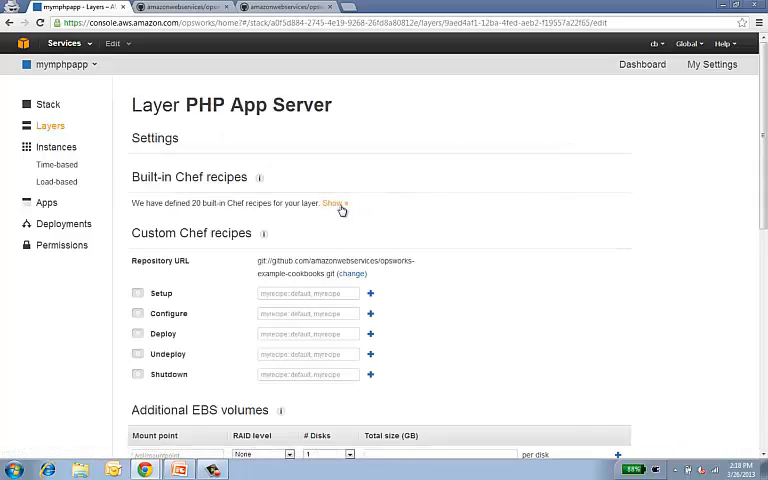
click(331, 204)
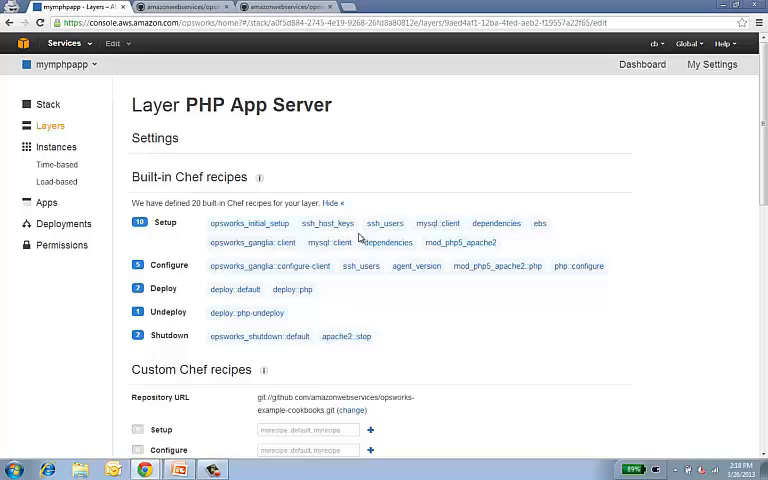
mouse_move(505, 247)
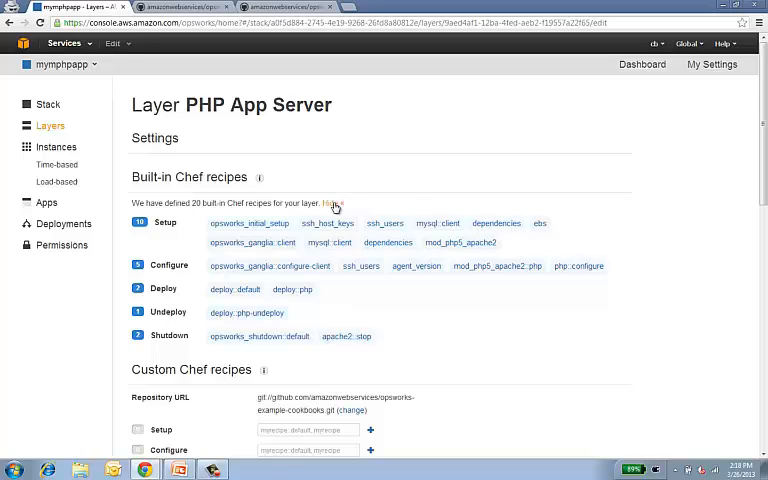
click(334, 203)
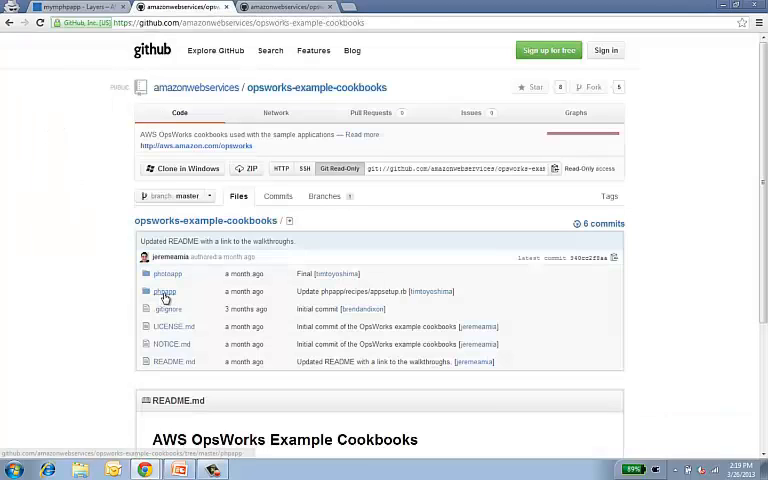
Step: Browse to phpapp/recipes/appsetup.rb in the example cookbooks repository and read its code
click(163, 291)
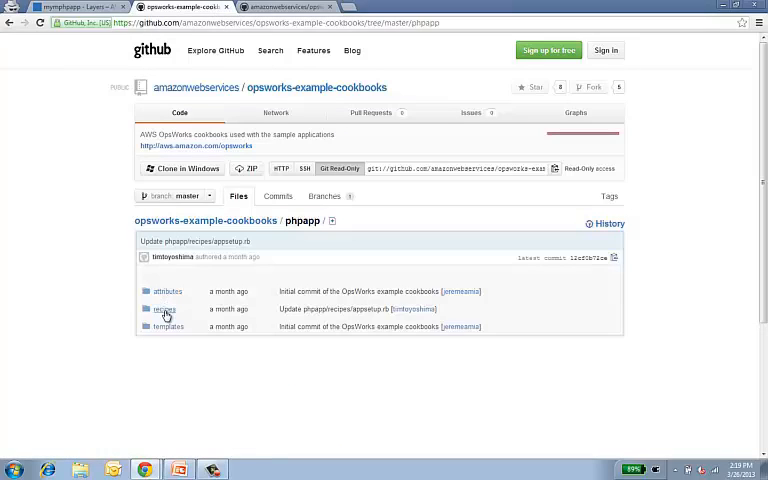
click(163, 308)
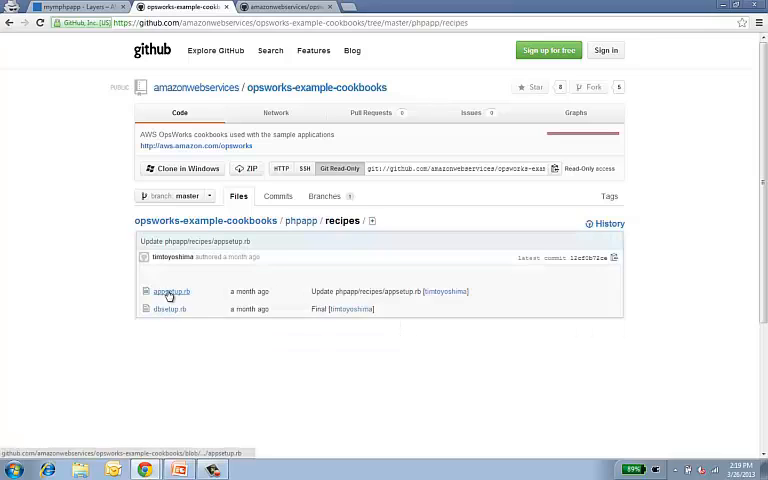
click(168, 291)
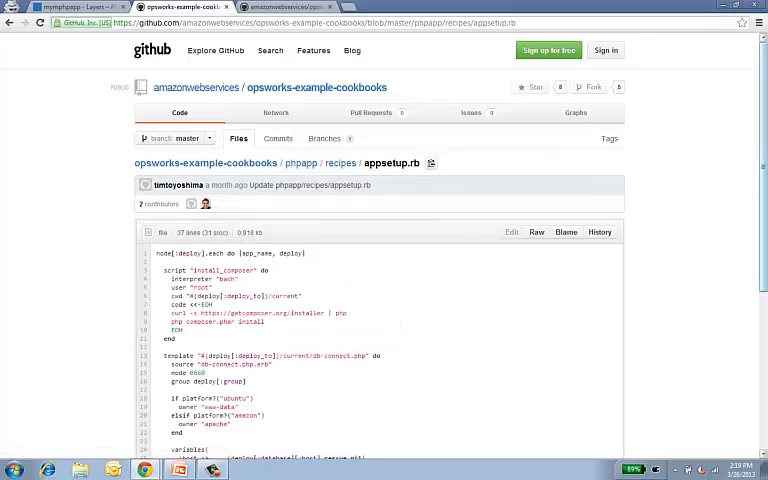
scroll(down, 3)
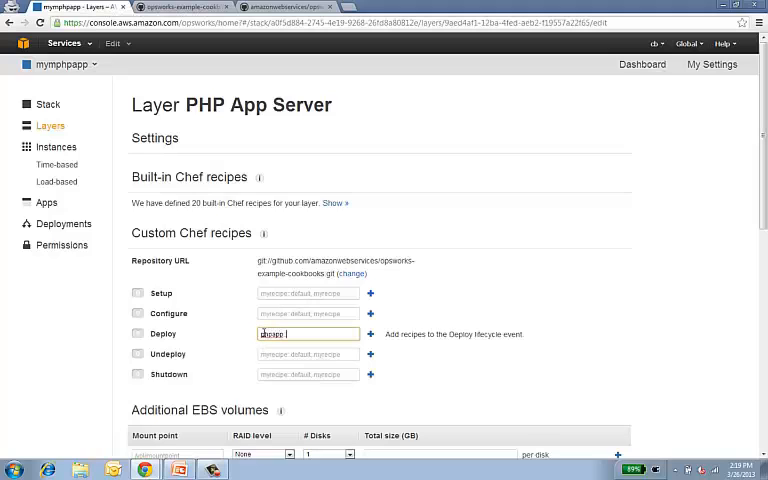
Step: Set phpapp::appsetup as the PHP App Server Deploy recipe, save, and return to Layers
text(phpapp::appsetup)
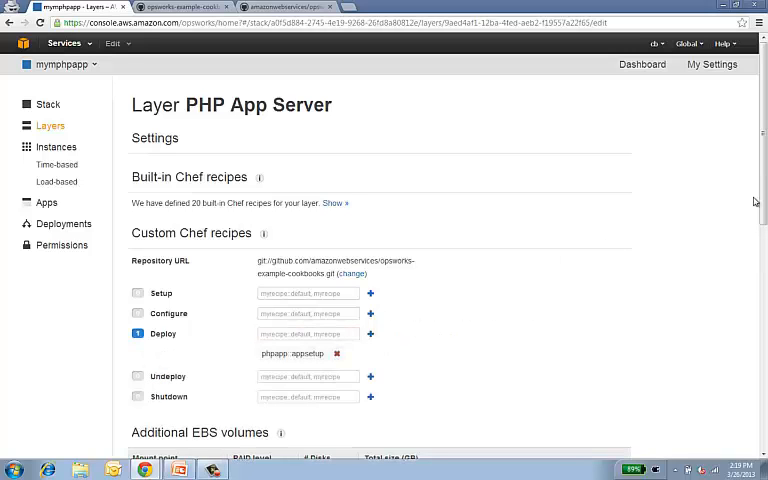
scroll(down, 3)
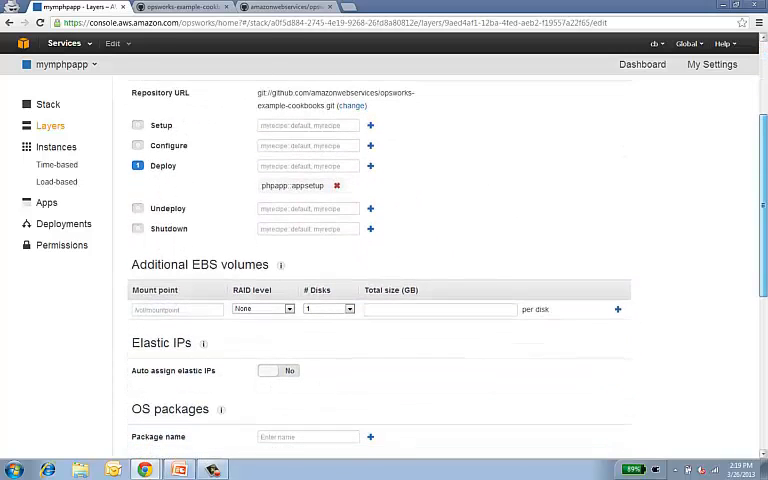
scroll(down, 3)
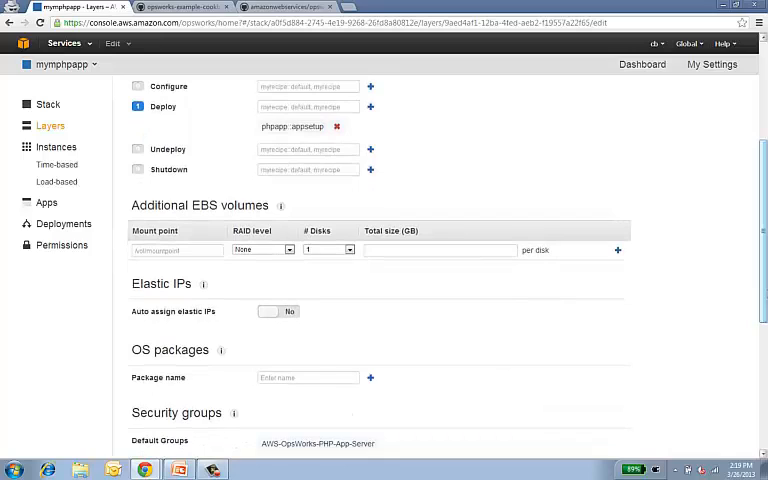
mouse_move(434, 281)
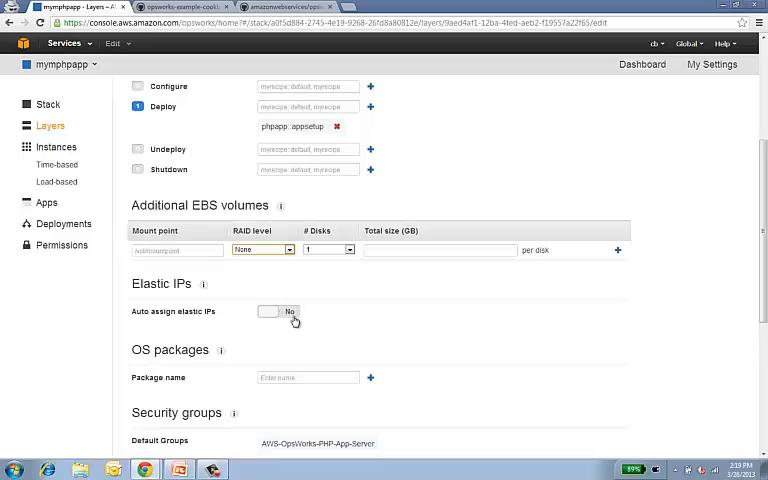
mouse_move(290, 318)
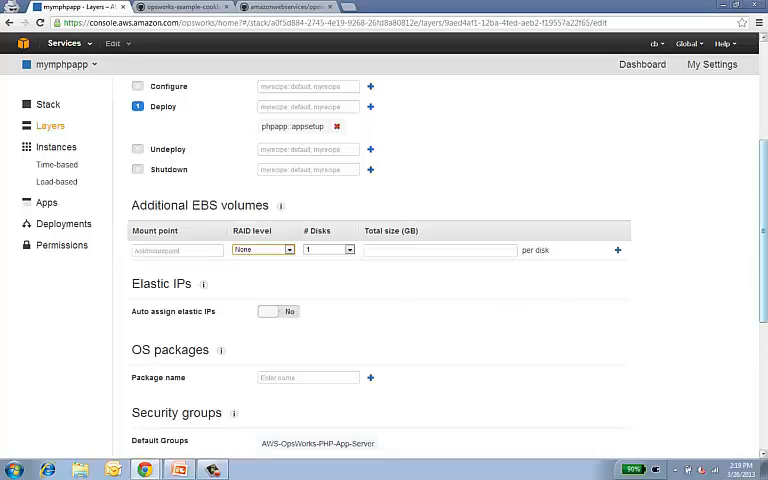
scroll(down, 3)
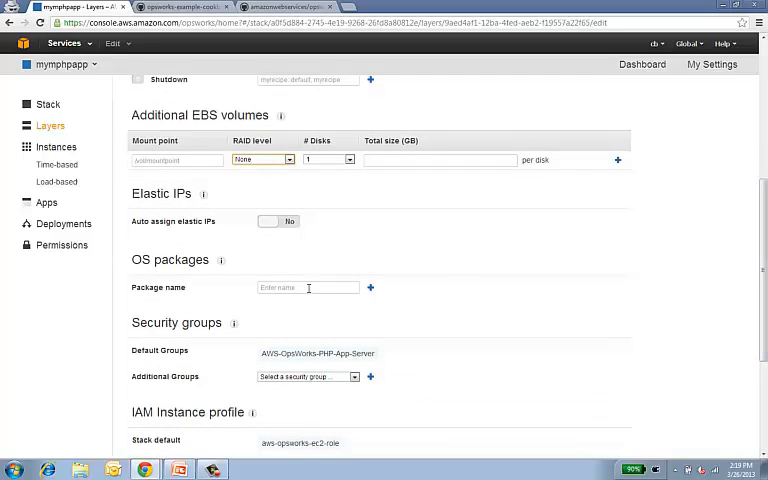
text(mysql)
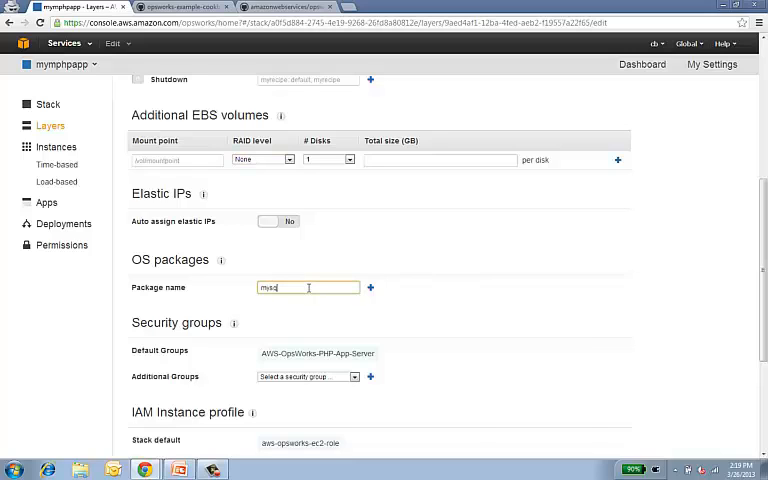
text(mysql)
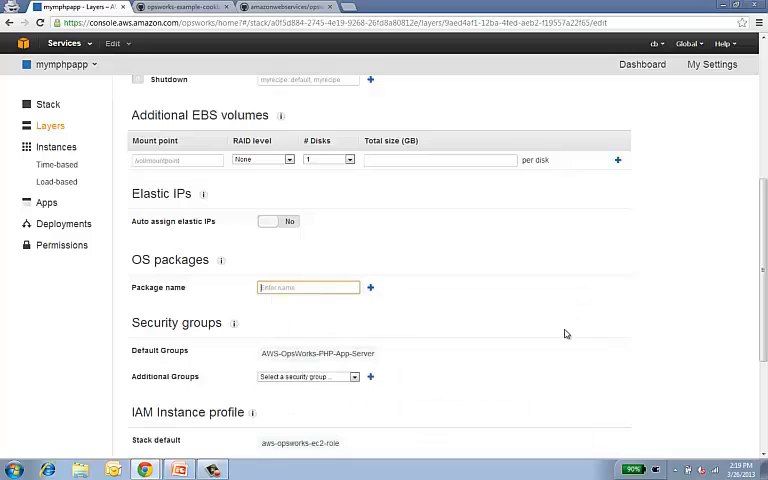
scroll(down, 3)
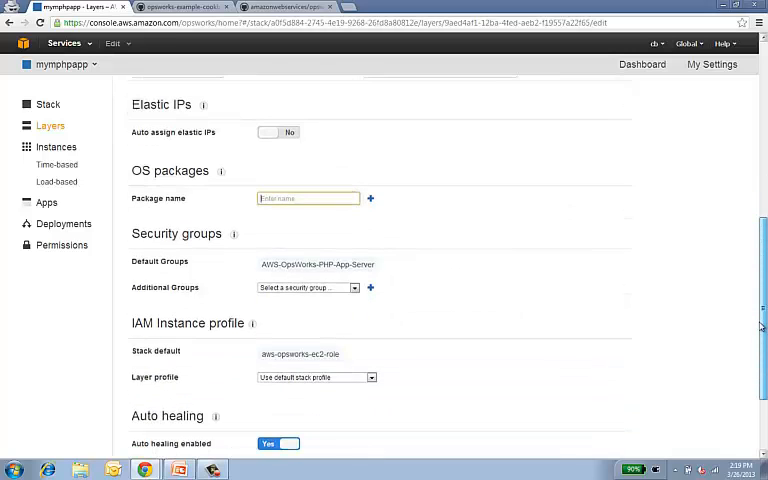
scroll(down, 3)
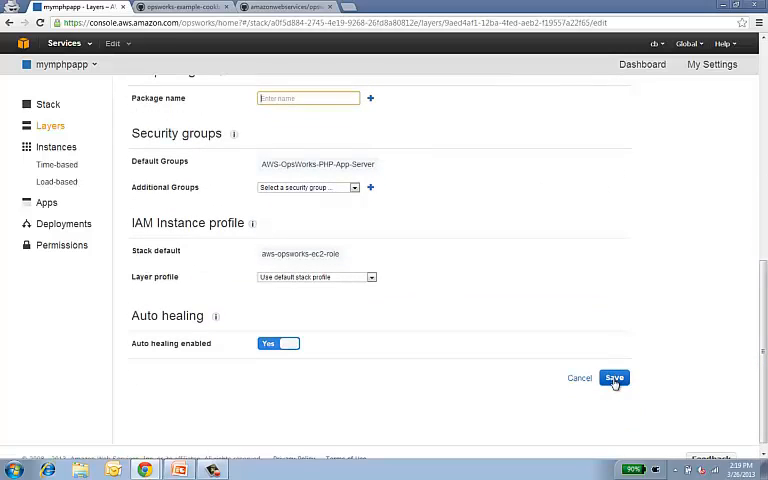
click(619, 378)
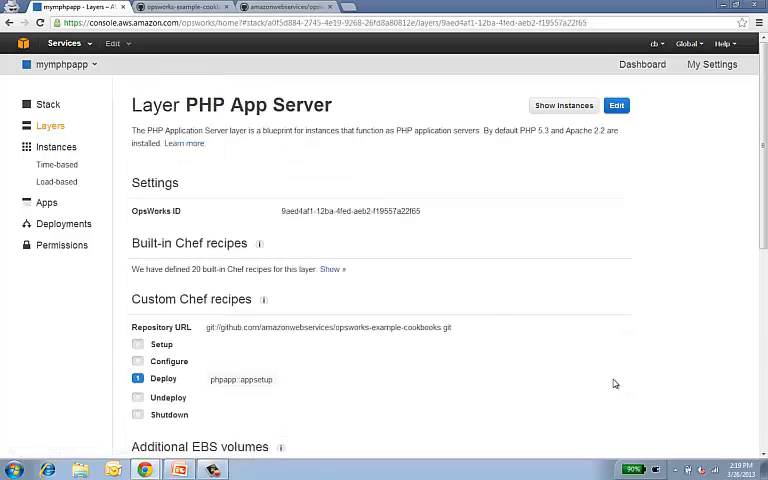
click(49, 125)
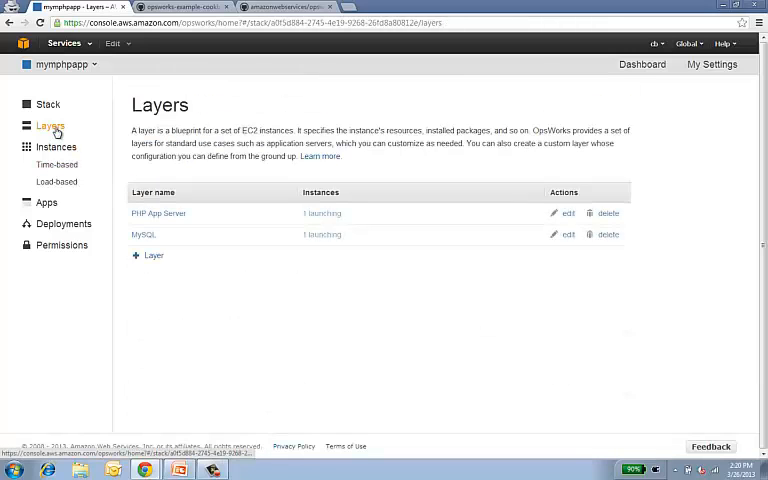
Step: Review the cookbook's recipes, then enter phpapp::dbsetup as the MySQL layer's Deploy recipe
click(567, 234)
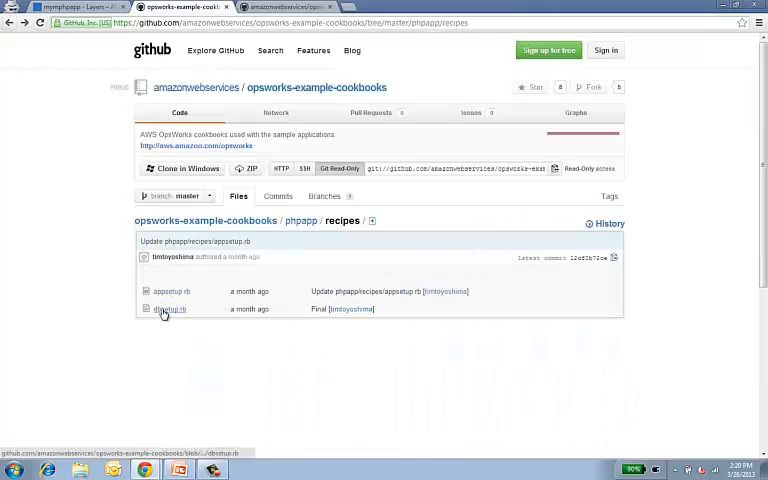
click(165, 308)
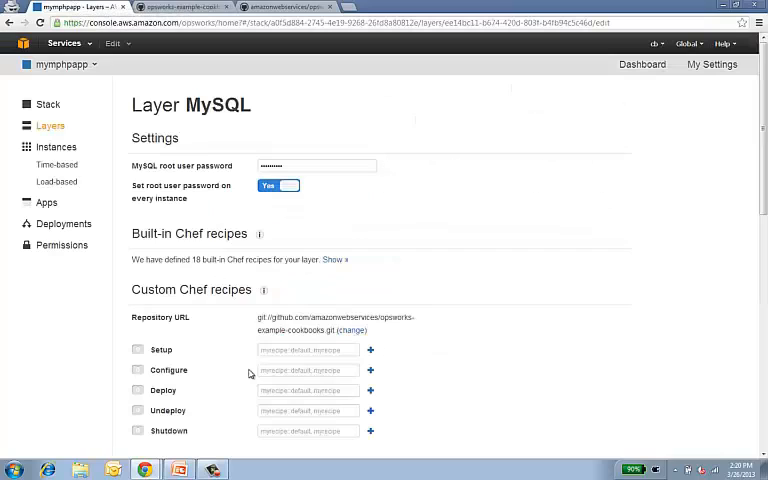
text(ph)
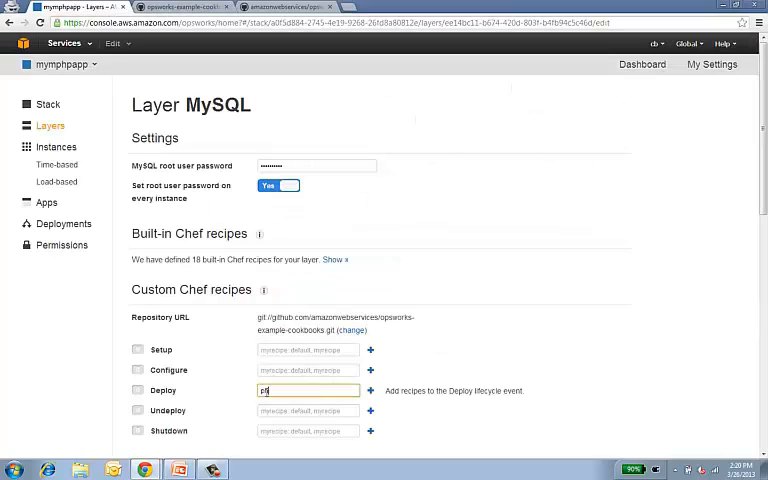
text(phpapp::dbsetup)
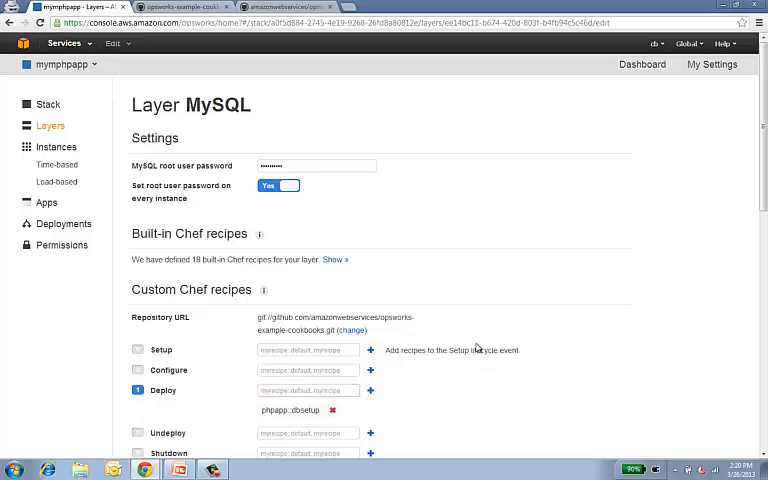
mouse_move(477, 350)
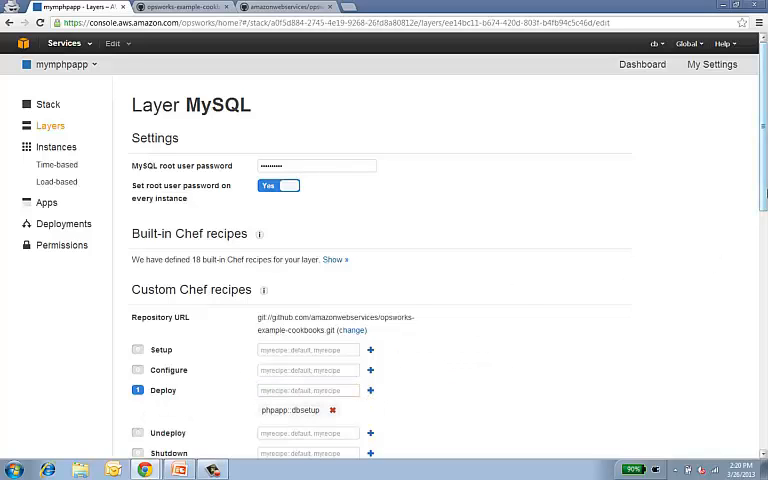
Step: Turn on auto healing for the MySQL layer and save its settings
scroll(down, 3)
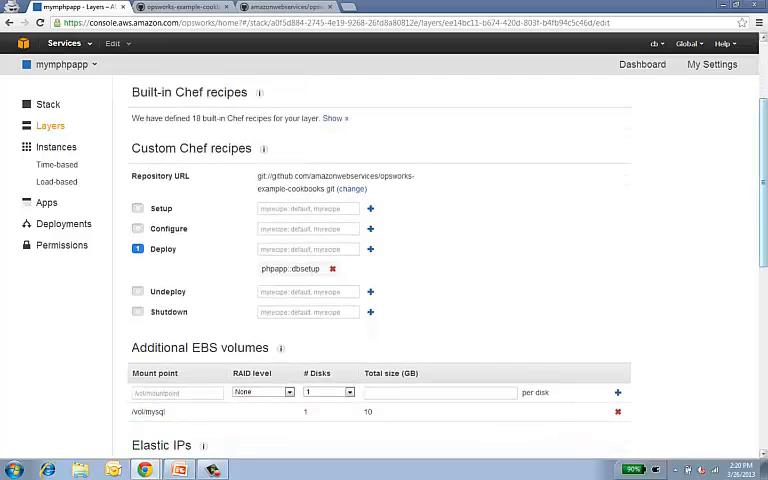
scroll(down, 3)
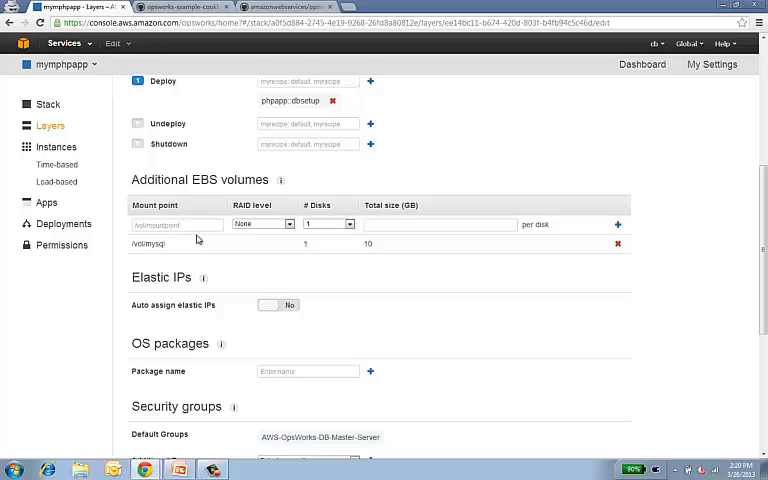
mouse_move(171, 261)
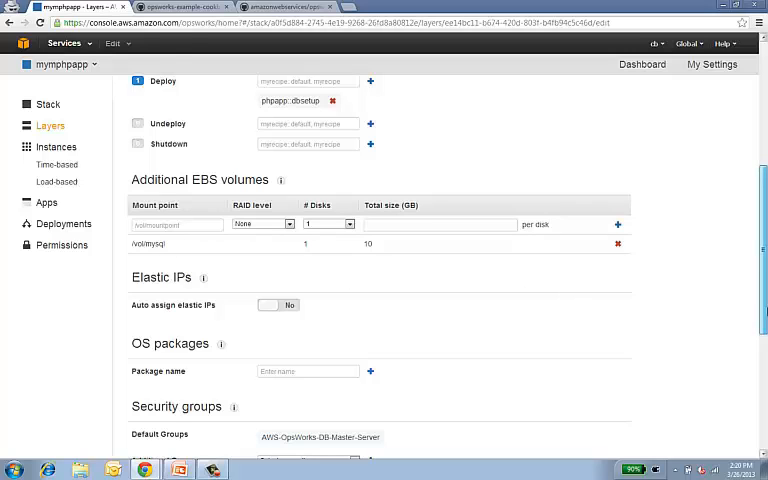
scroll(down, 3)
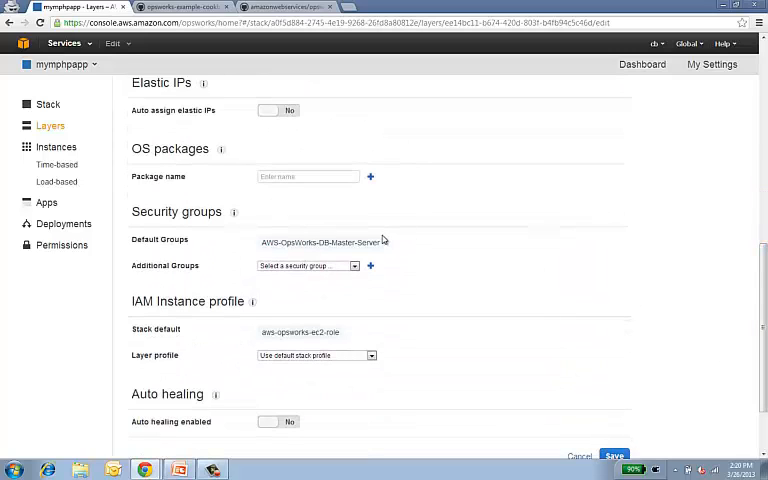
mouse_move(454, 258)
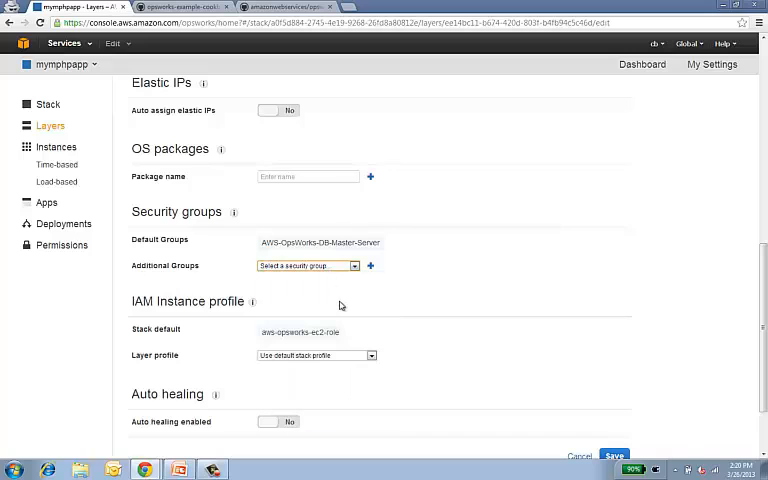
scroll(down, 3)
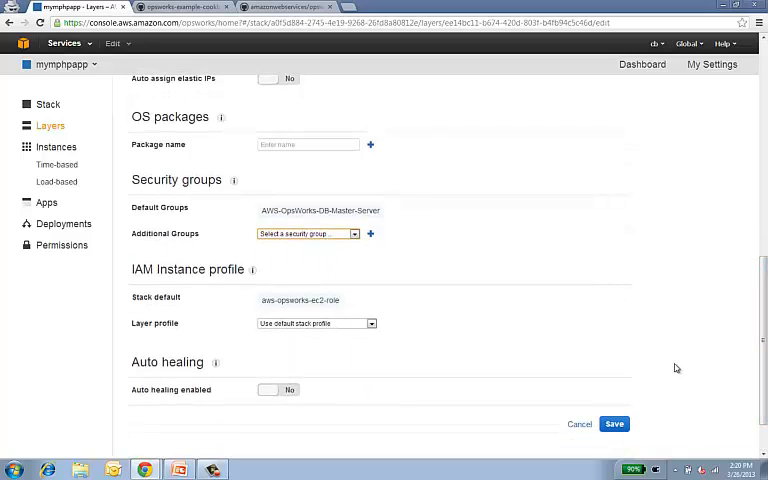
mouse_move(484, 396)
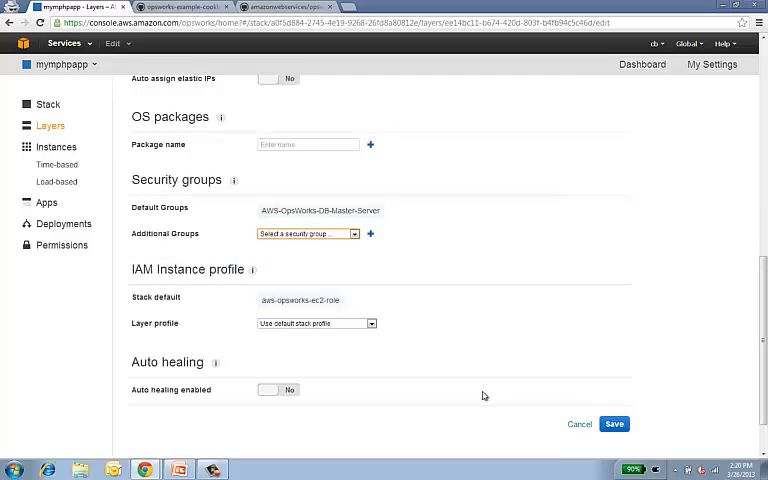
mouse_move(307, 402)
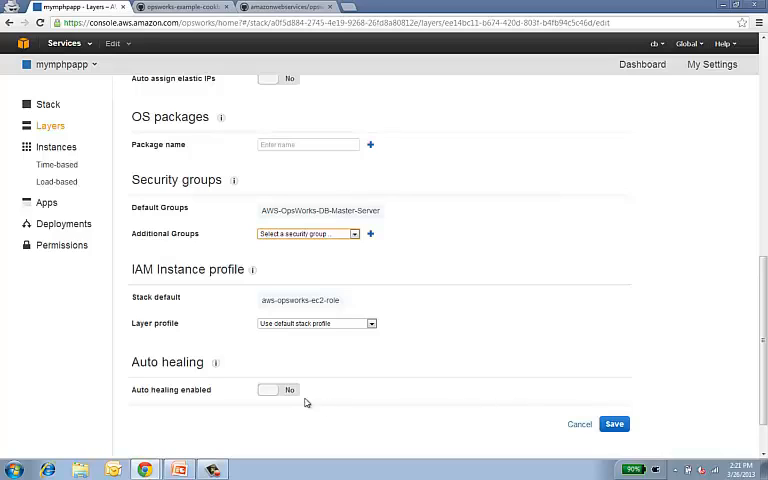
click(283, 389)
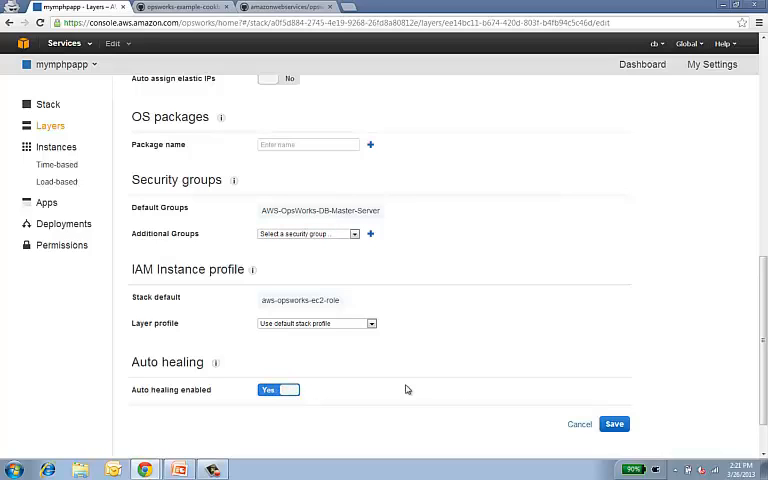
mouse_move(670, 358)
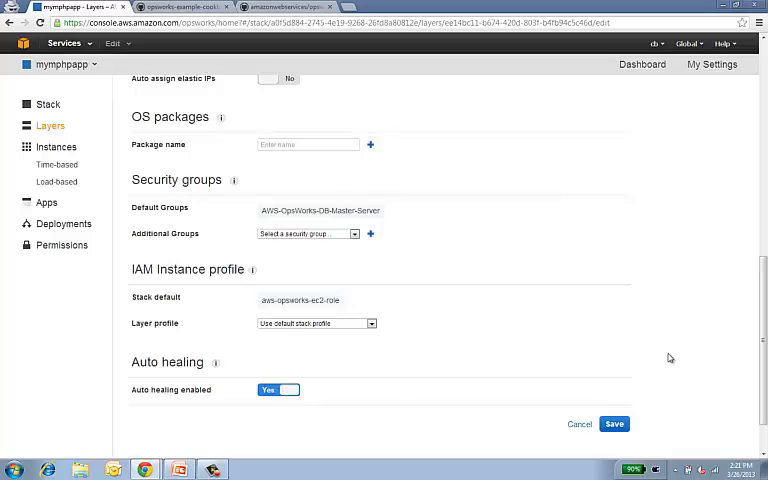
click(614, 424)
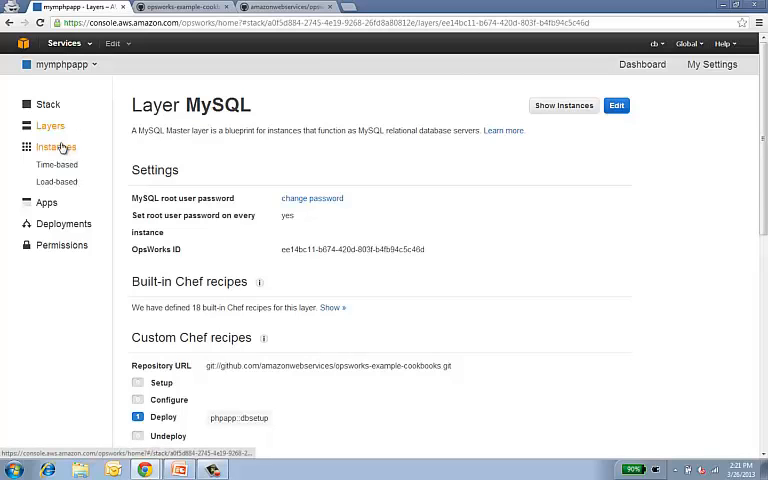
Step: Check instance status, then edit PHP App Server's load-based scaling thresholds
click(54, 146)
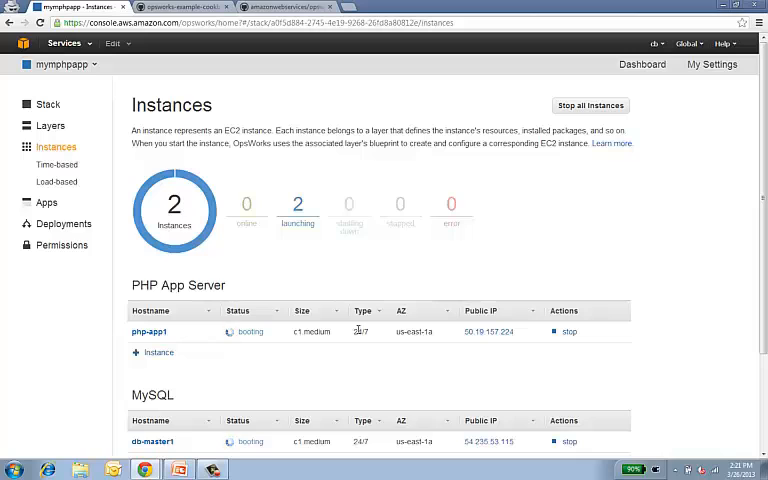
click(56, 181)
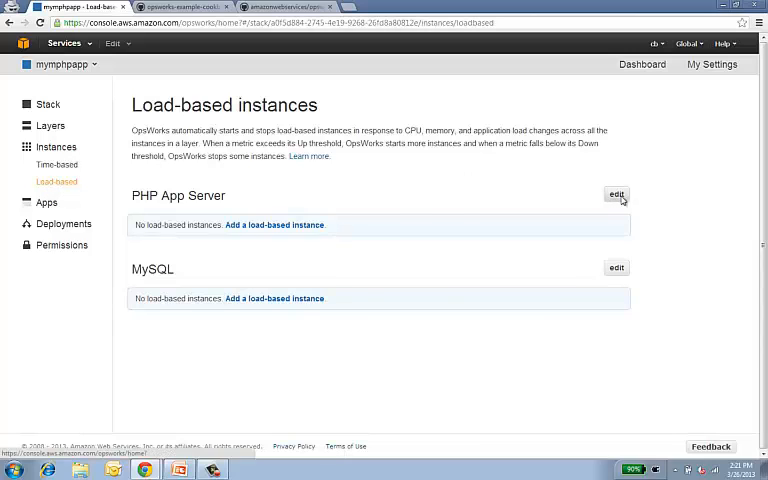
click(615, 193)
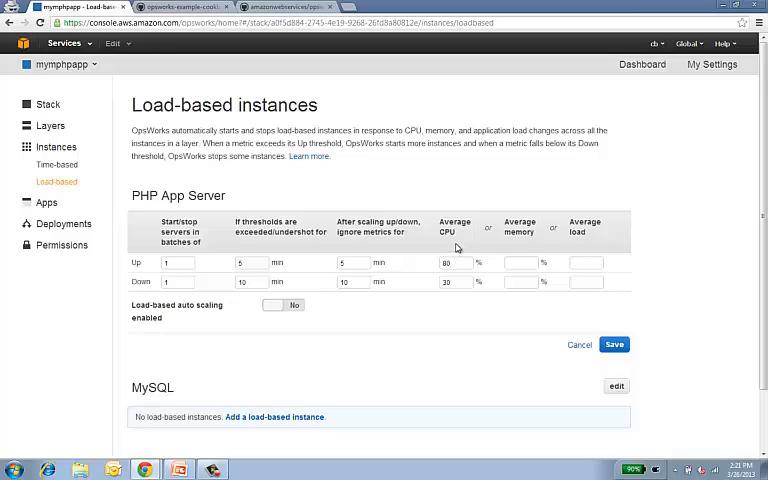
mouse_move(526, 249)
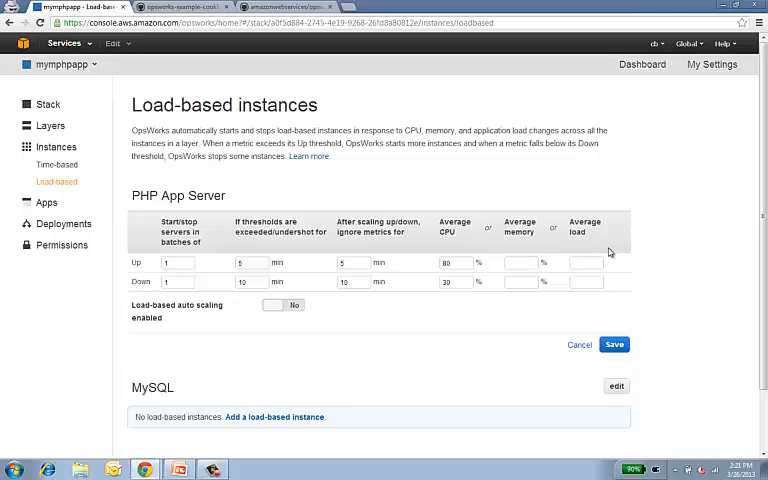
mouse_move(224, 176)
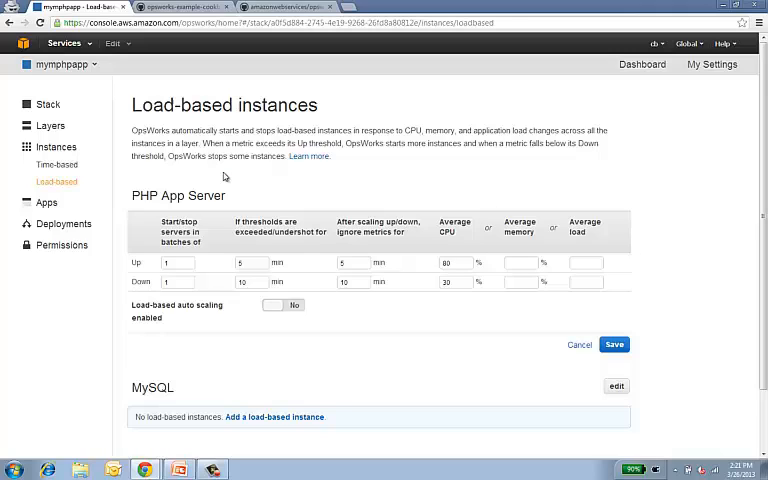
mouse_move(58, 165)
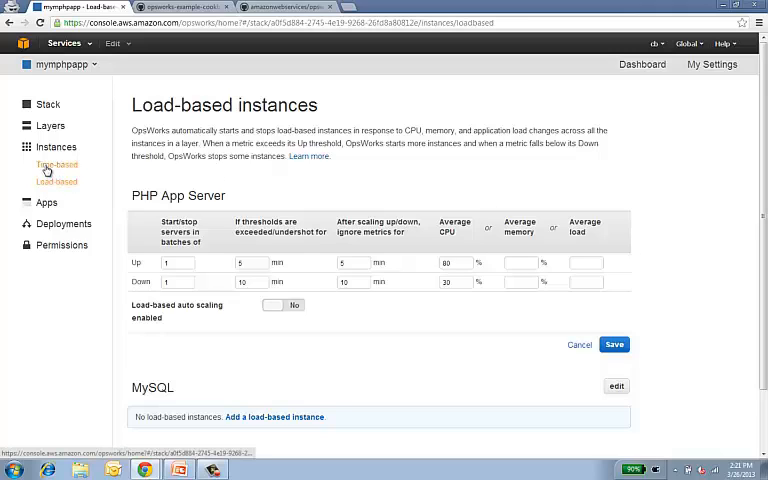
Step: Toggle some Monday hours for php-app2 on and off, leaving its time-based schedule empty
click(55, 164)
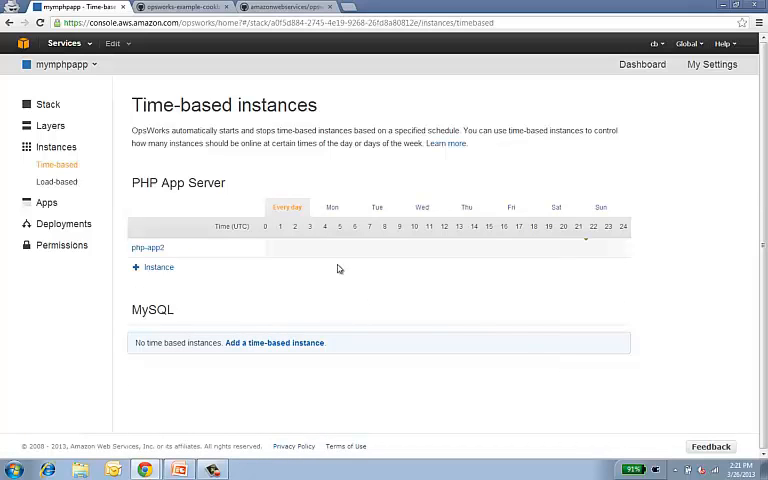
mouse_move(349, 251)
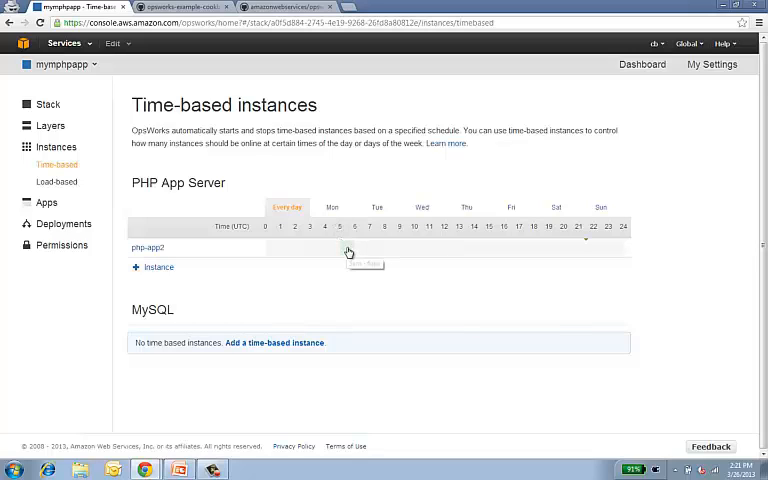
click(347, 247)
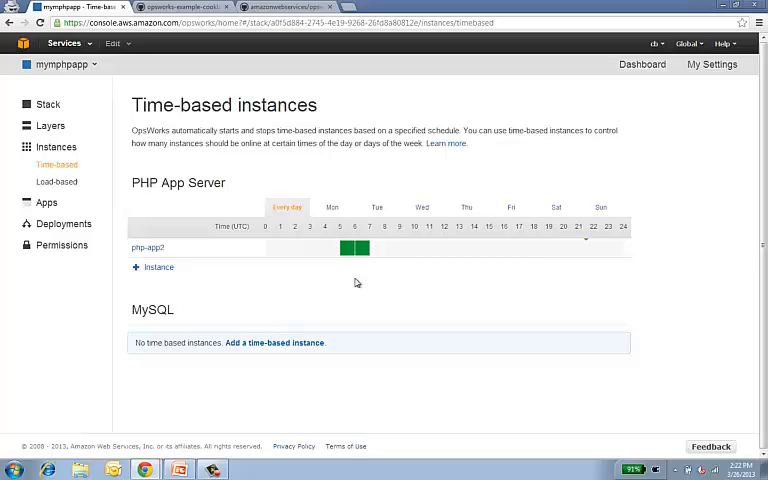
mouse_move(357, 268)
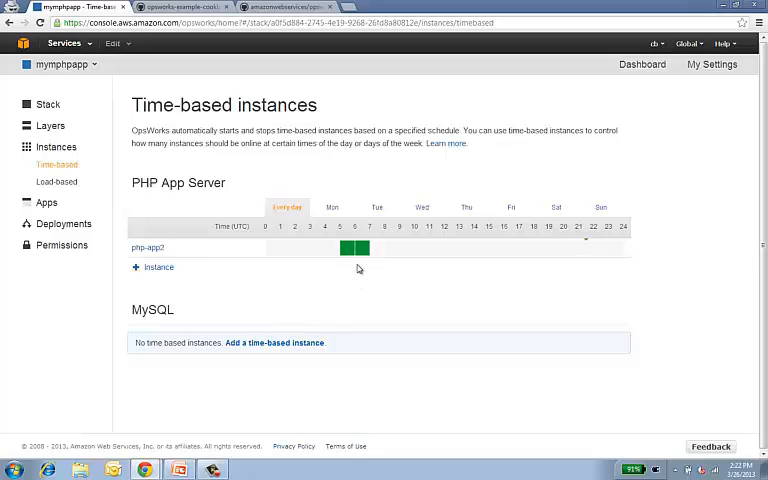
click(347, 248)
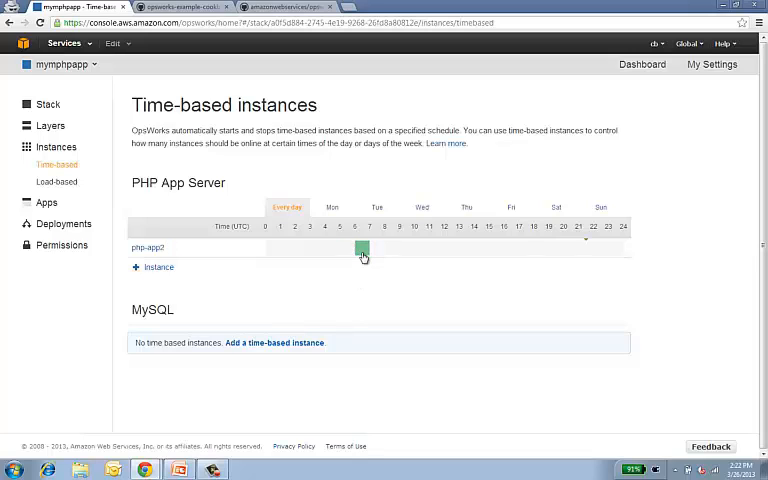
click(362, 247)
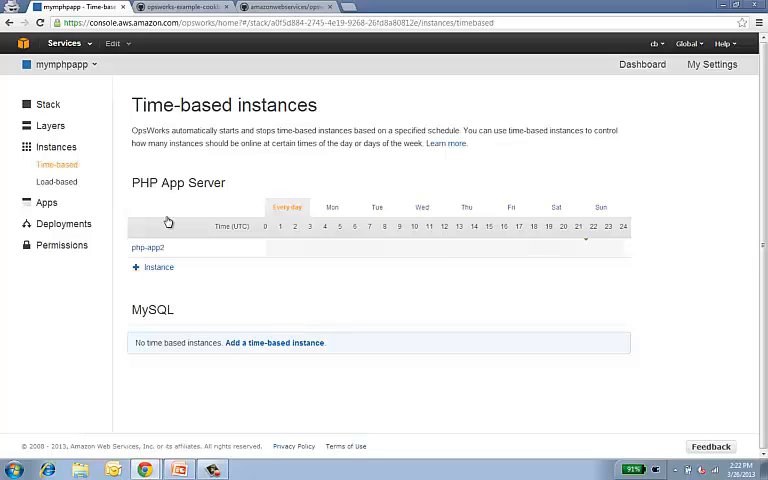
click(47, 203)
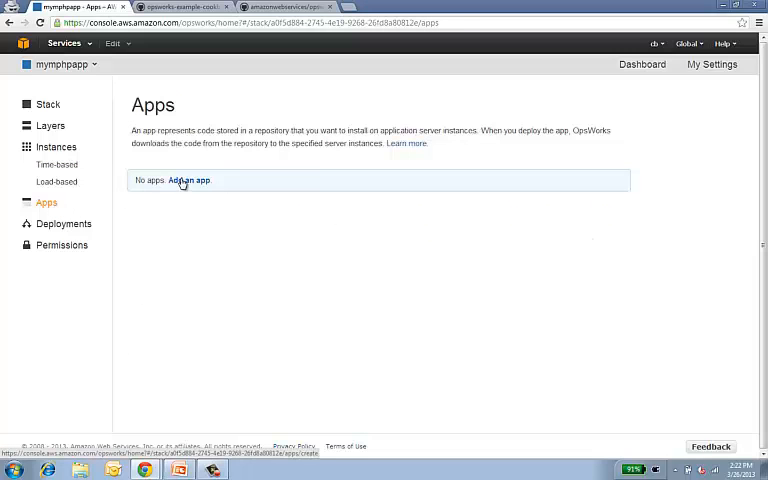
Step: Add PHP app 'myapp' from the GitHub sample repository, branch version2, document root 'web'
click(188, 180)
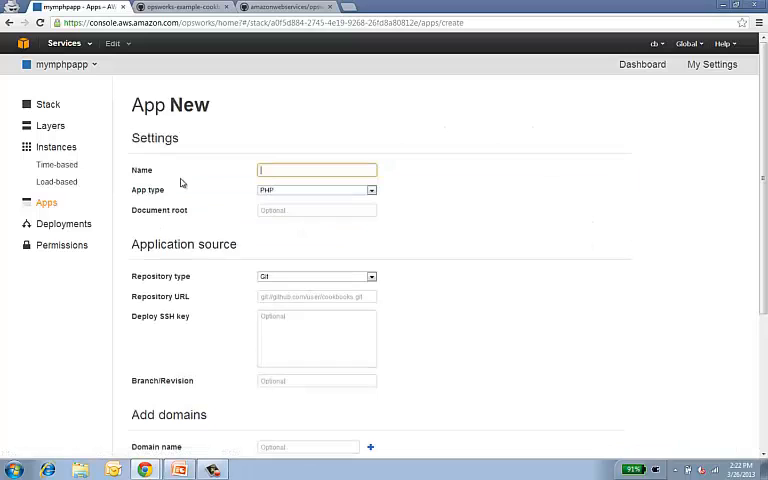
text(myapp)
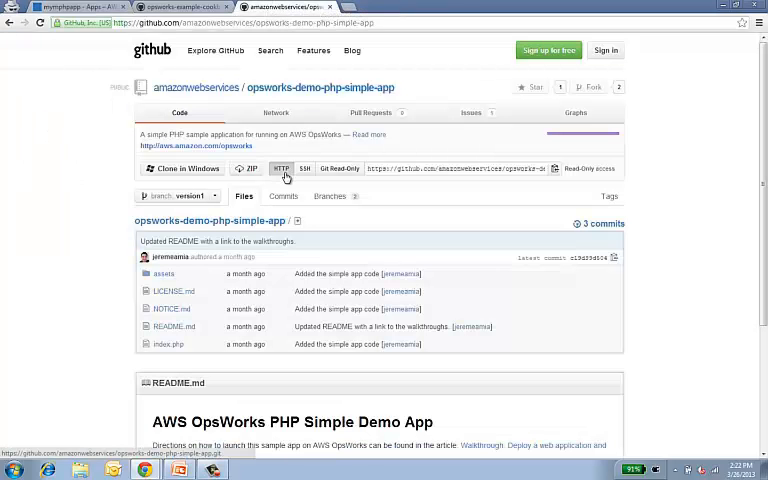
click(338, 168)
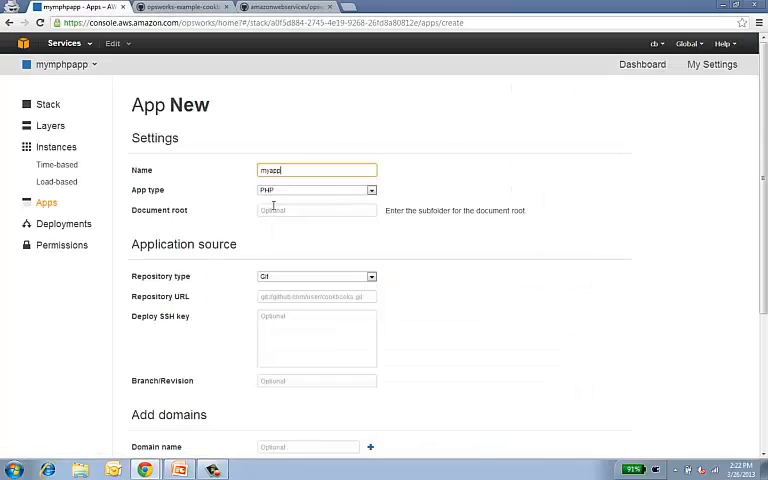
text(web)
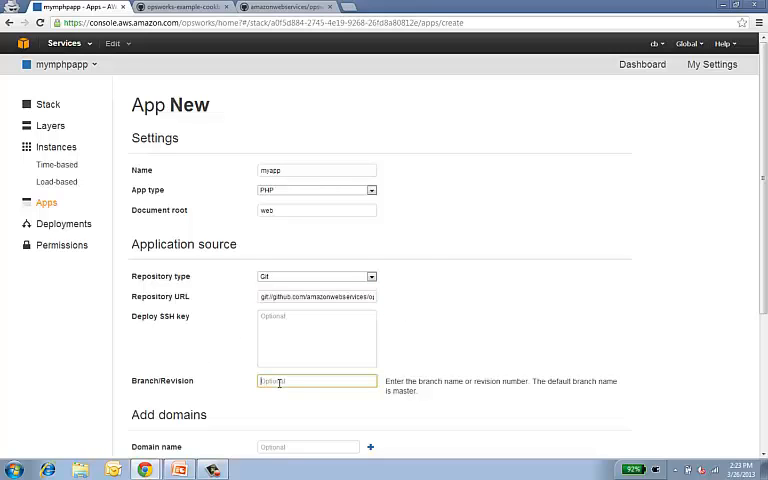
text(version)
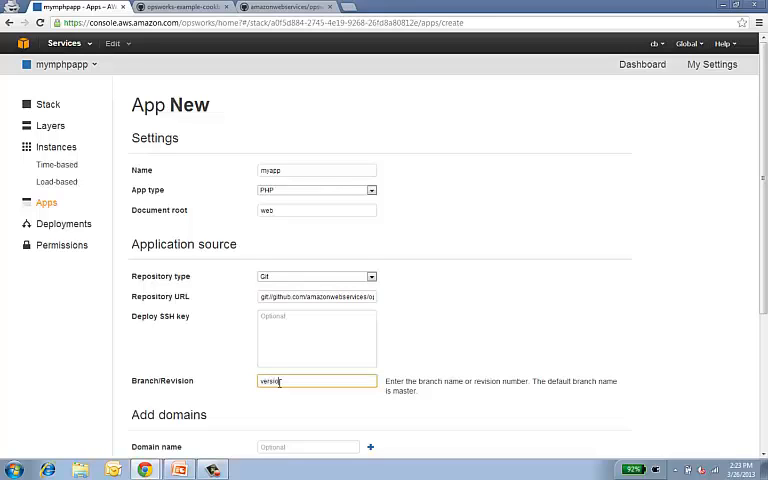
text(version2)
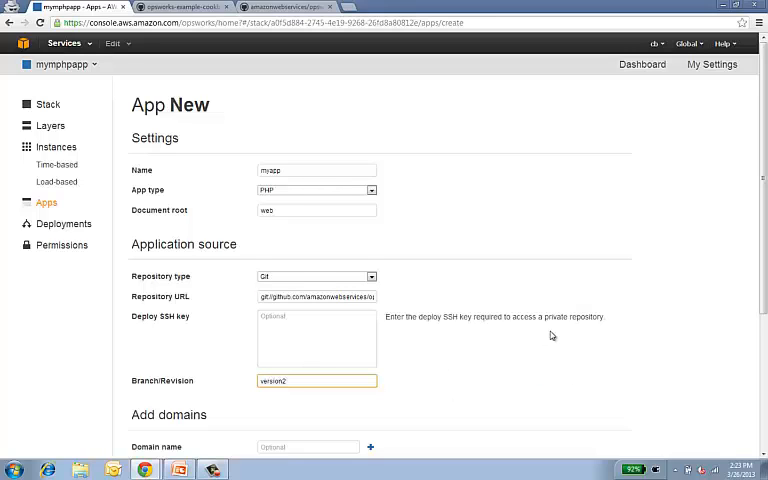
scroll(down, 3)
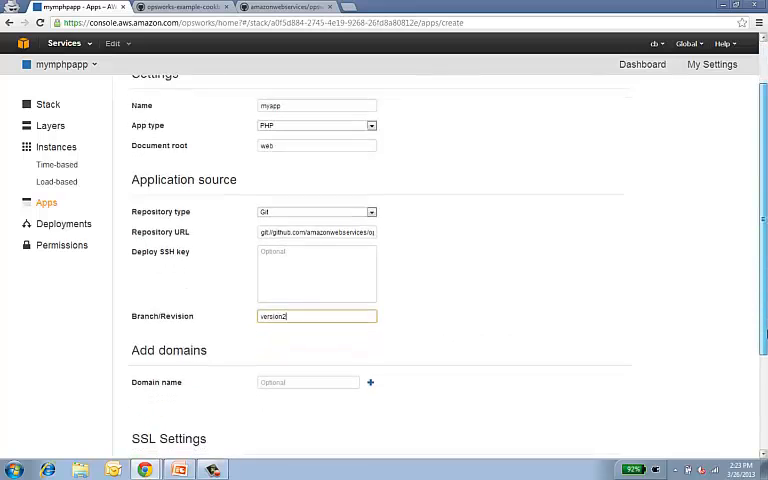
scroll(down, 3)
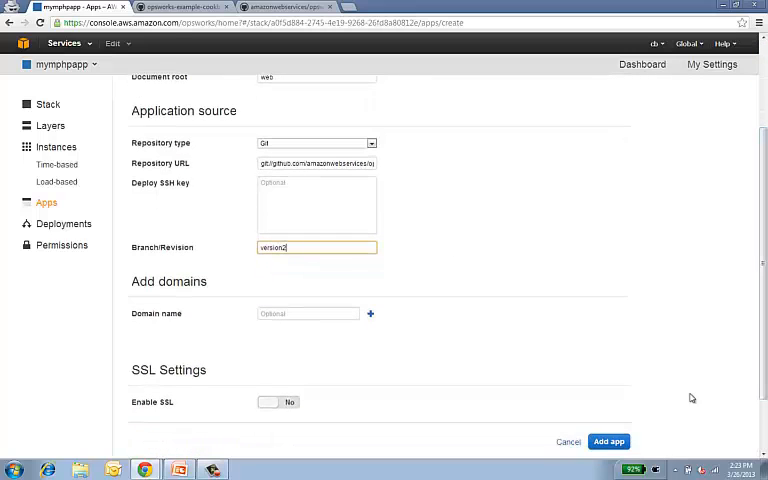
click(608, 441)
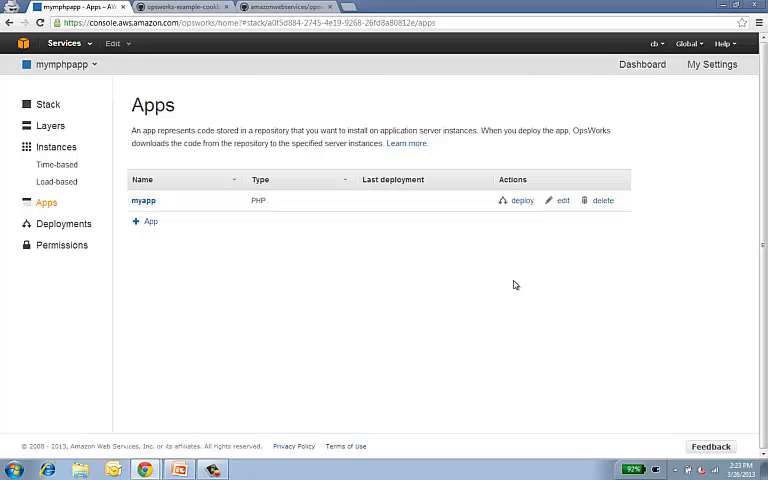
mouse_move(527, 238)
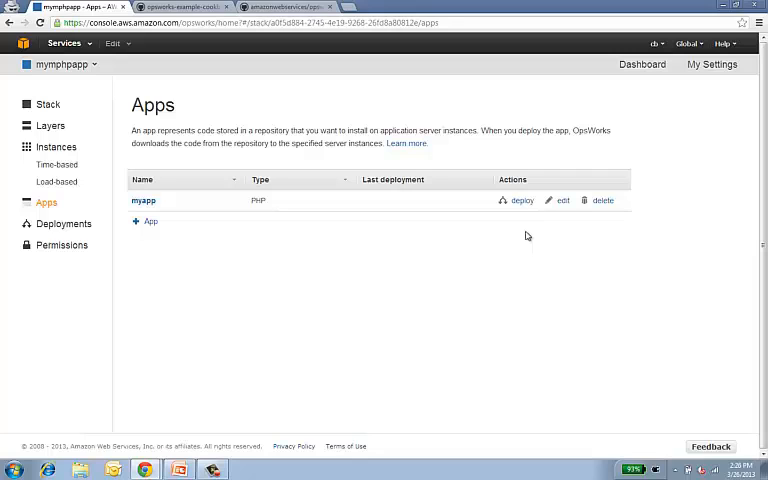
Step: Deploy myapp with the deploy command to both php-app1 and db-master1
click(521, 200)
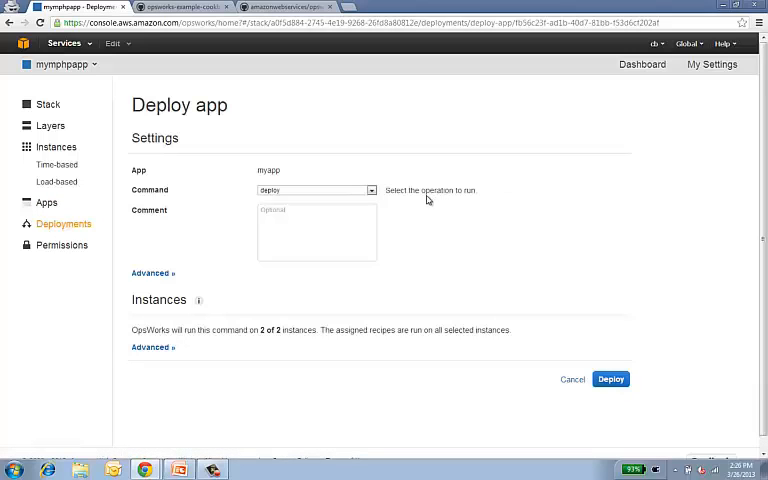
click(316, 190)
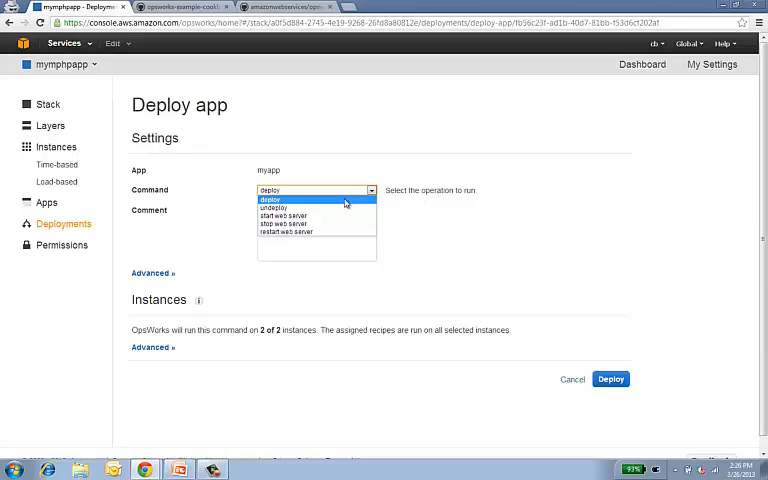
mouse_move(420, 222)
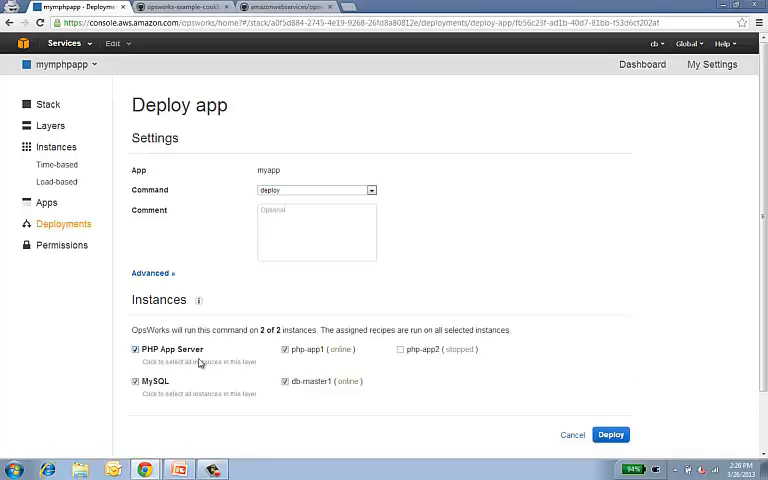
mouse_move(244, 373)
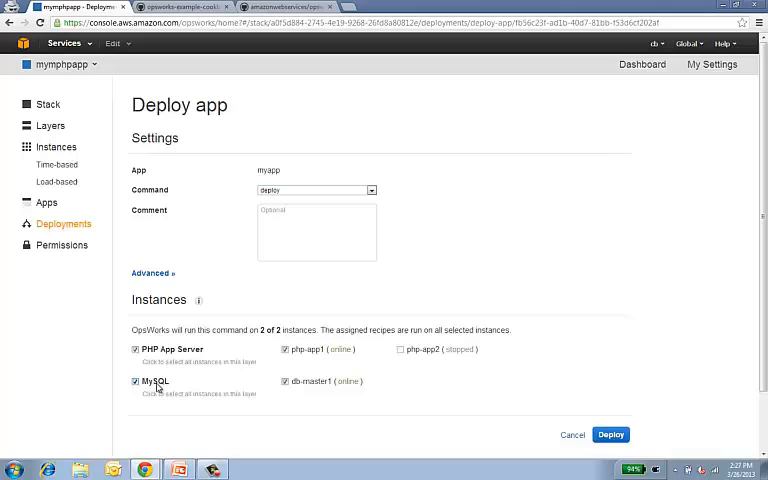
click(611, 435)
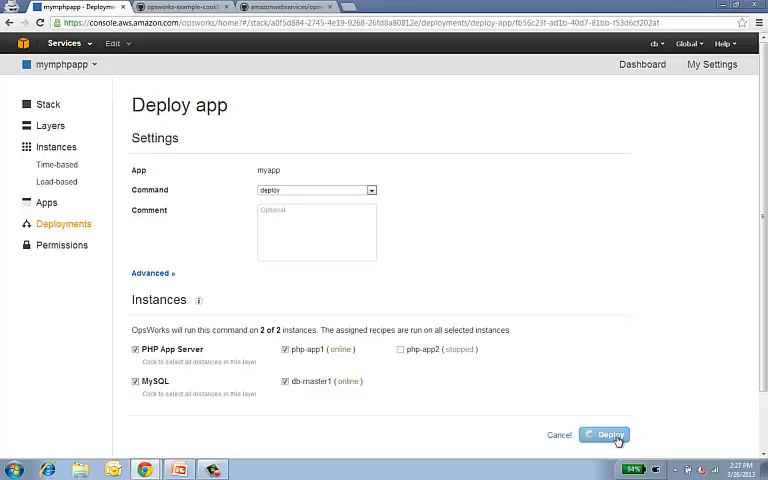
Step: Wait while the myapp deploy runs on php-app1 and db-master1
click(604, 435)
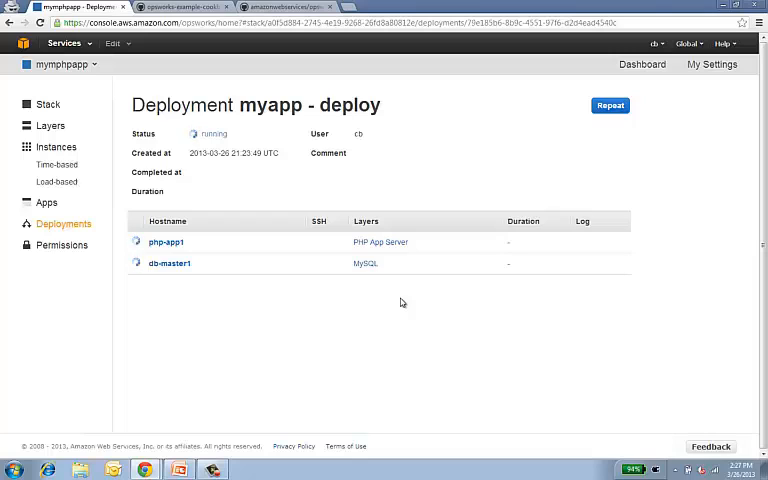
mouse_move(155, 248)
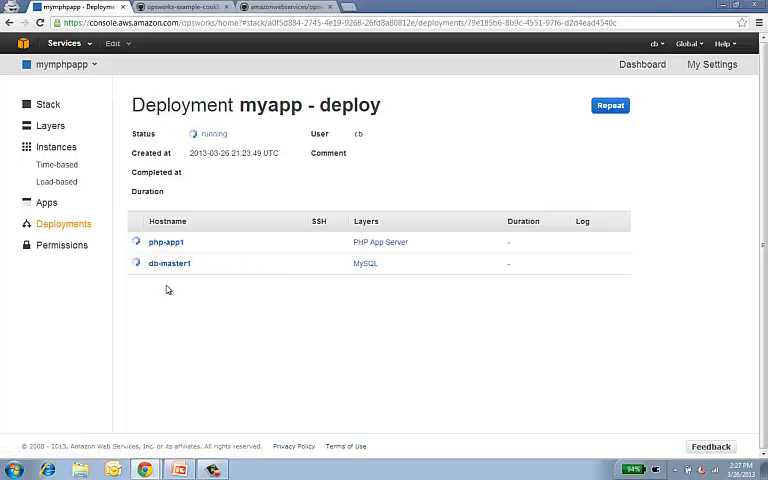
mouse_move(534, 305)
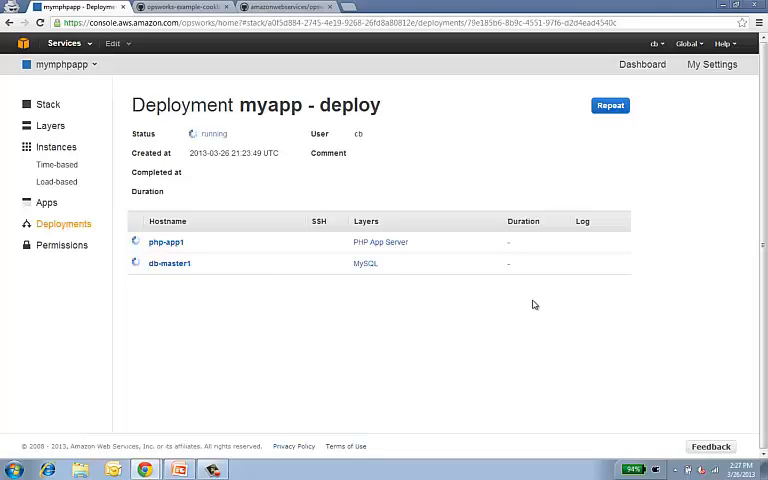
mouse_move(585, 299)
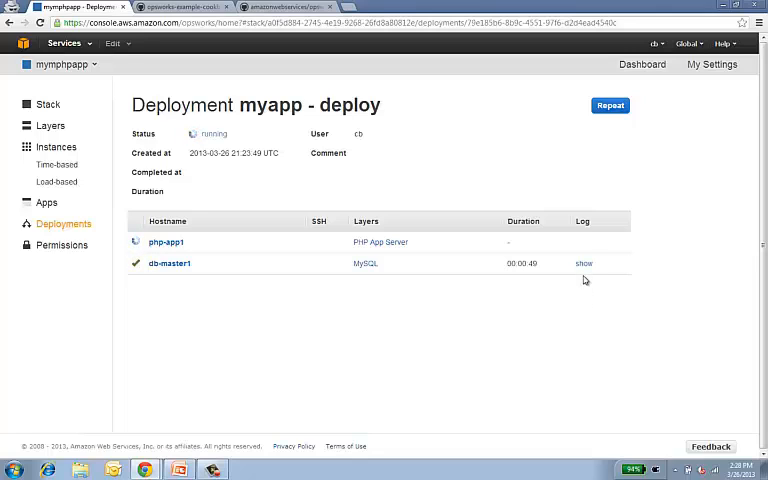
Step: Scroll through db-master1's deployment log for the myapp deploy
click(583, 263)
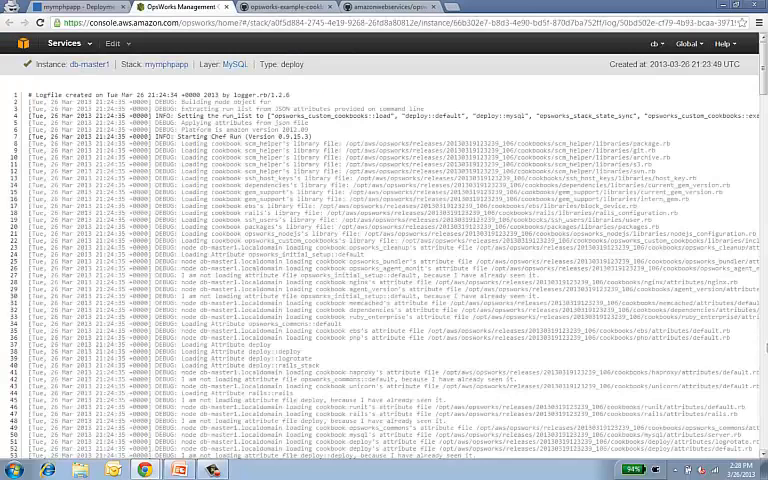
scroll(down, 3)
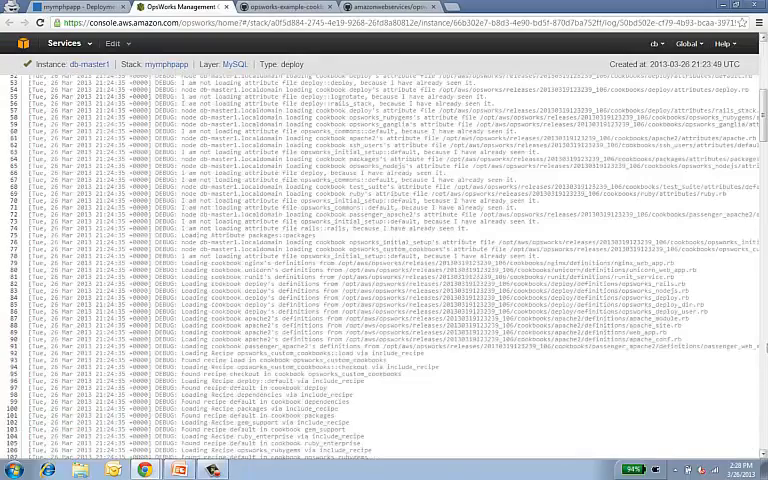
scroll(down, 3)
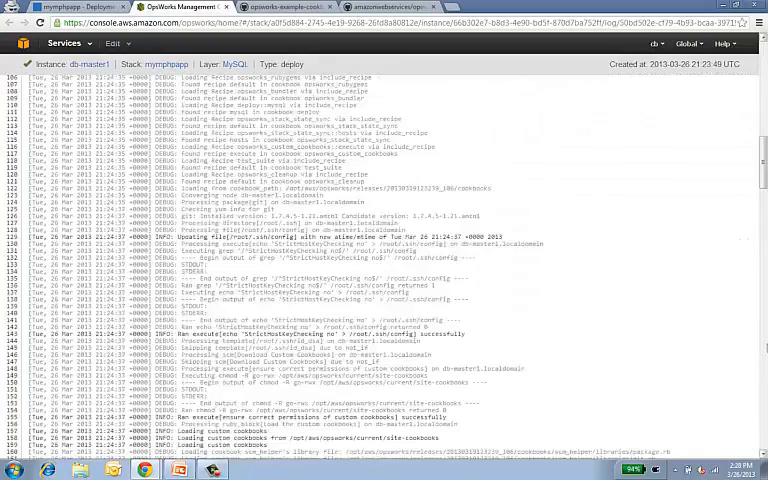
scroll(down, 3)
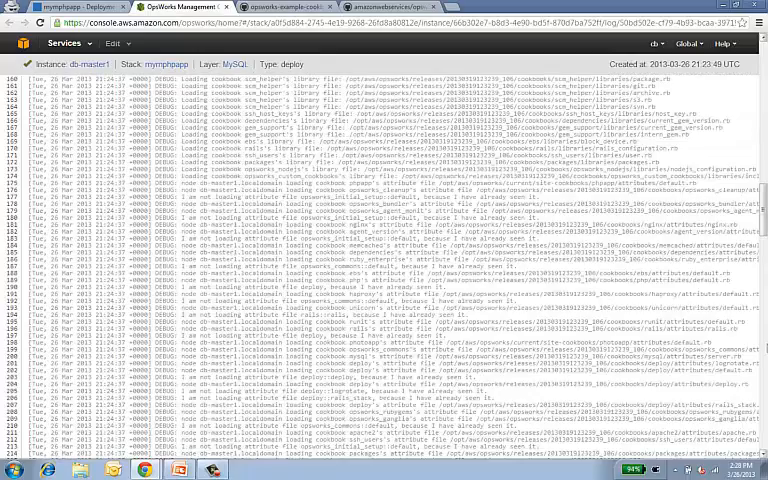
scroll(down, 3)
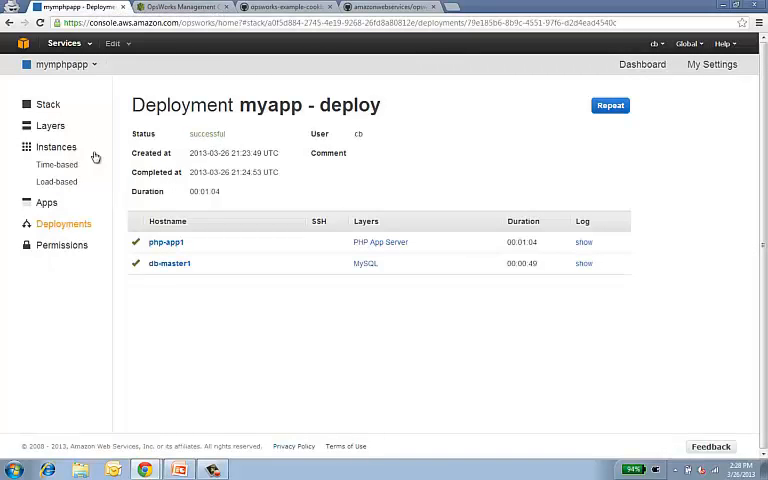
Step: Open php-app1's public IP address from the stack's instances list
click(55, 147)
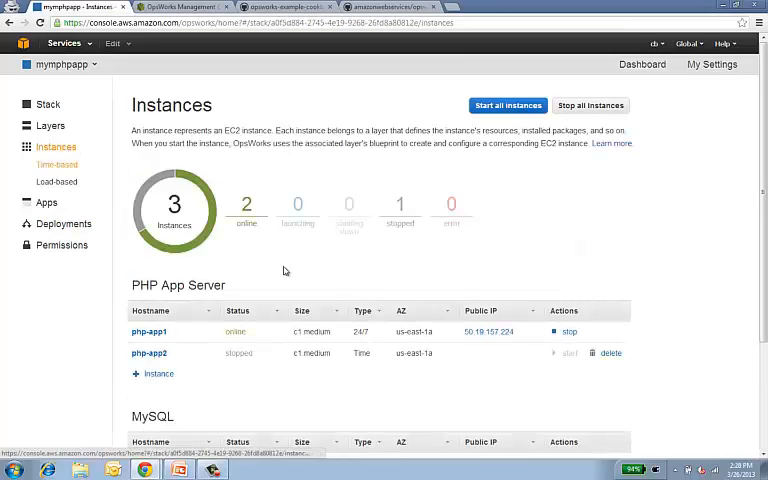
click(501, 331)
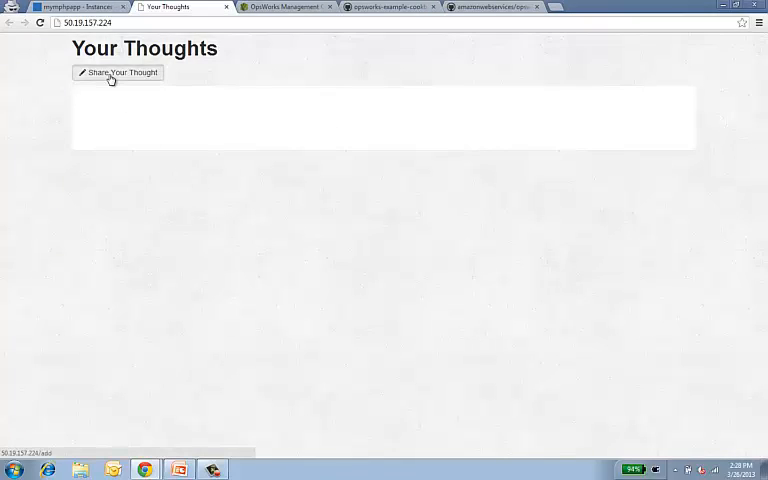
Step: Post a 'hello world' thought on Your Thoughts, then return to the OpsWorks tab
click(117, 73)
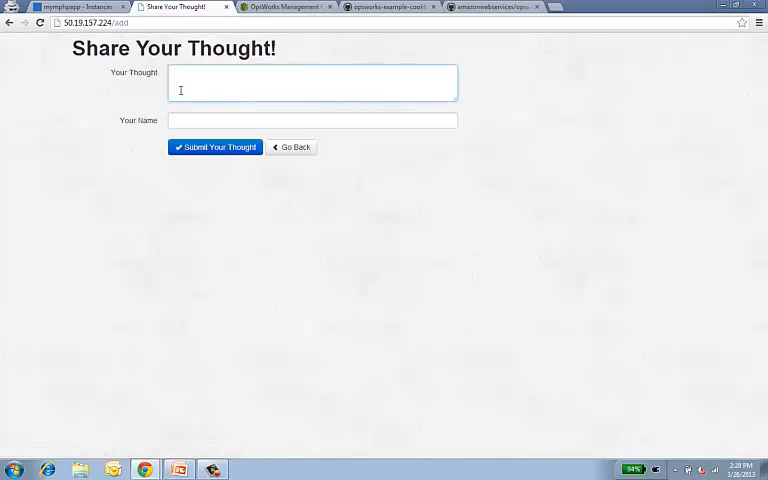
text(hello)
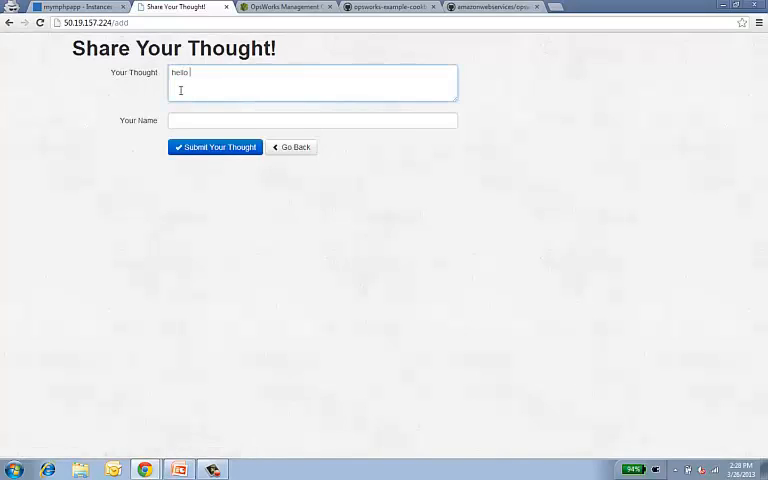
text(world)
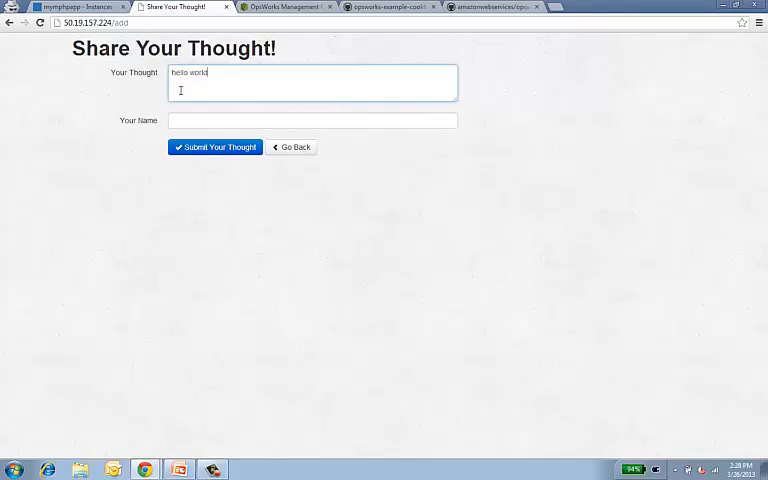
text(chris barclay)
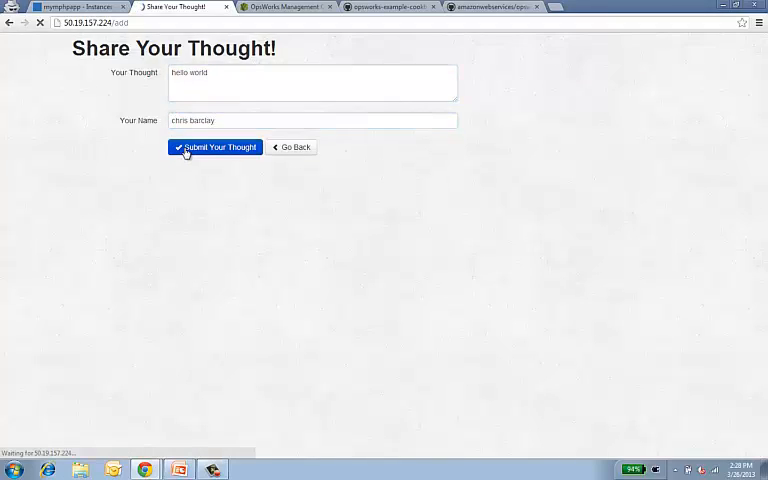
click(215, 147)
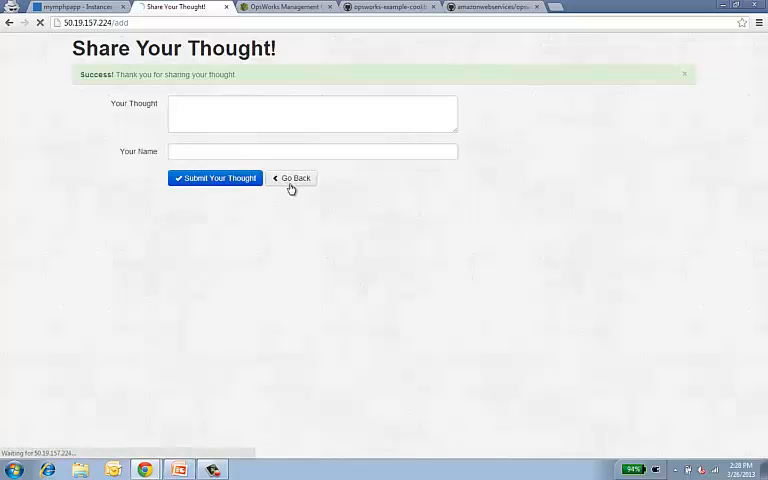
click(290, 178)
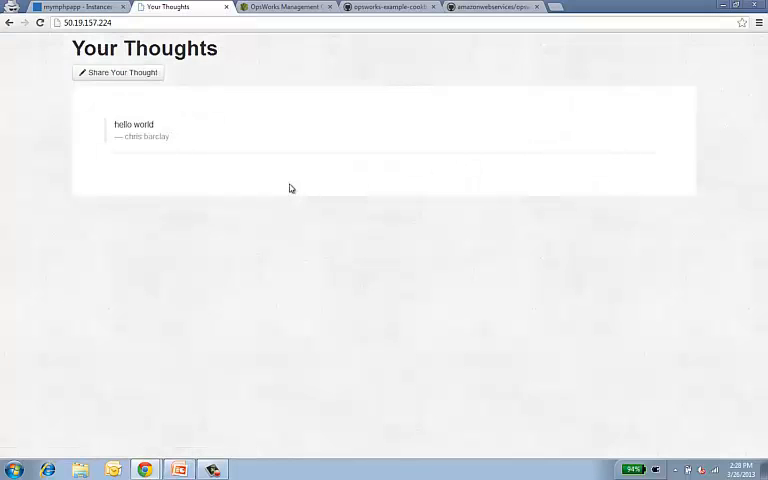
click(80, 7)
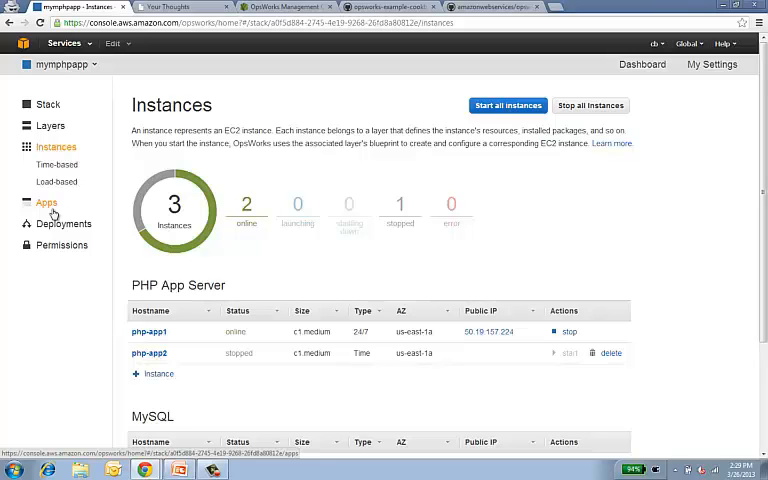
mouse_move(327, 202)
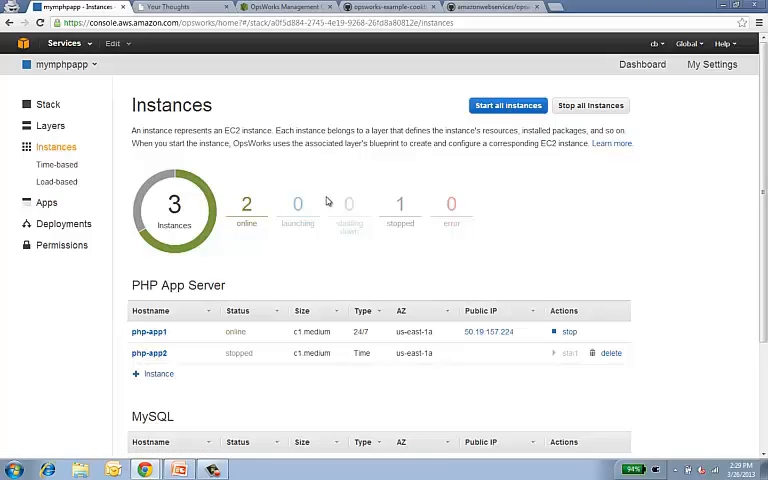
mouse_move(341, 171)
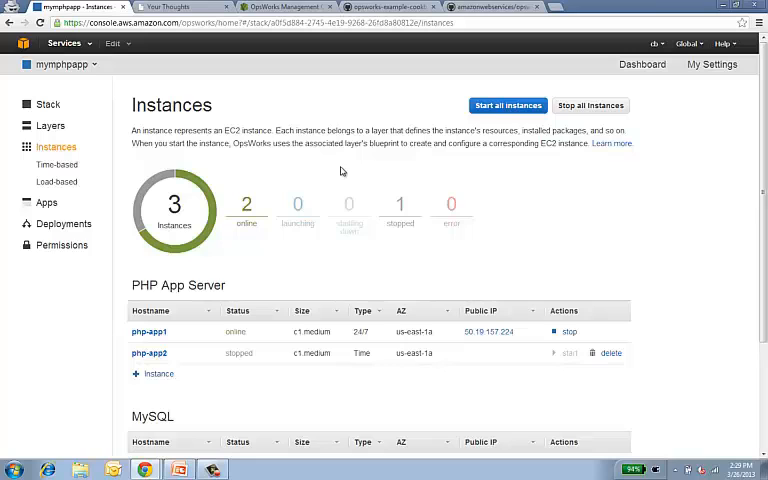
Step: Open the mymphpapp stack's Permissions page listing user cb
click(61, 245)
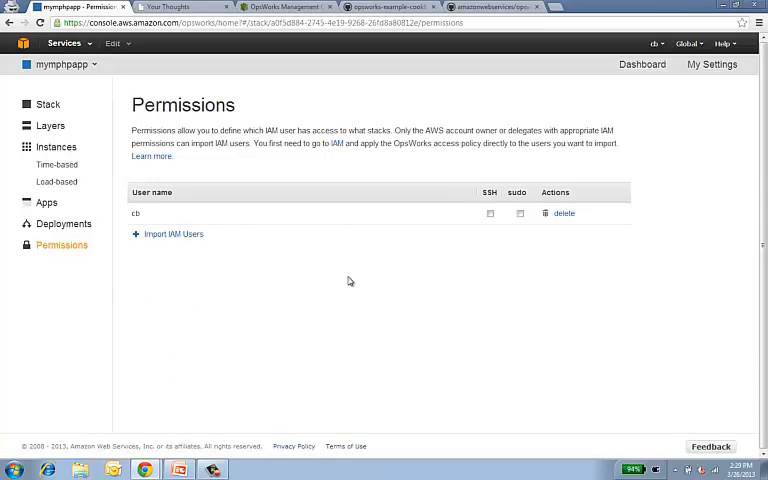
Step: Grant user cb SSH access on mymphpapp, then present the Thank you slide
click(490, 213)
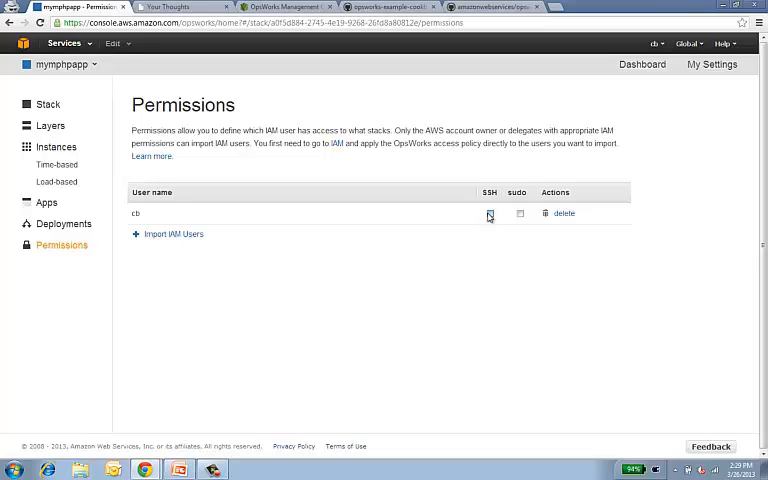
click(490, 213)
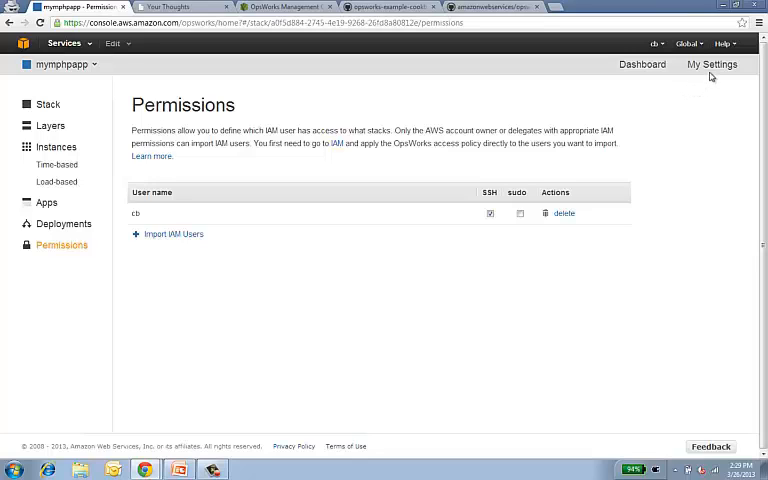
mouse_move(695, 91)
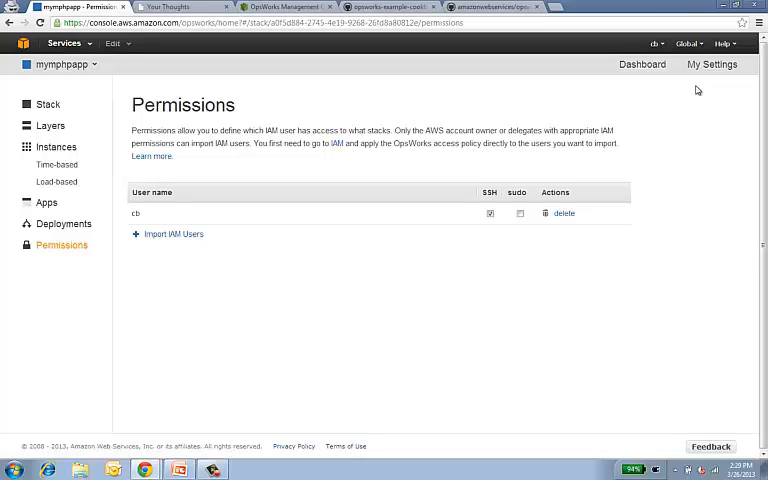
mouse_move(595, 157)
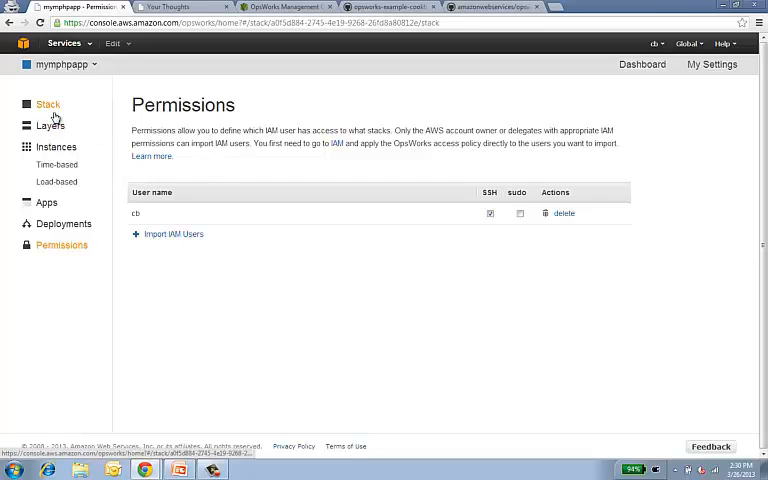
click(46, 102)
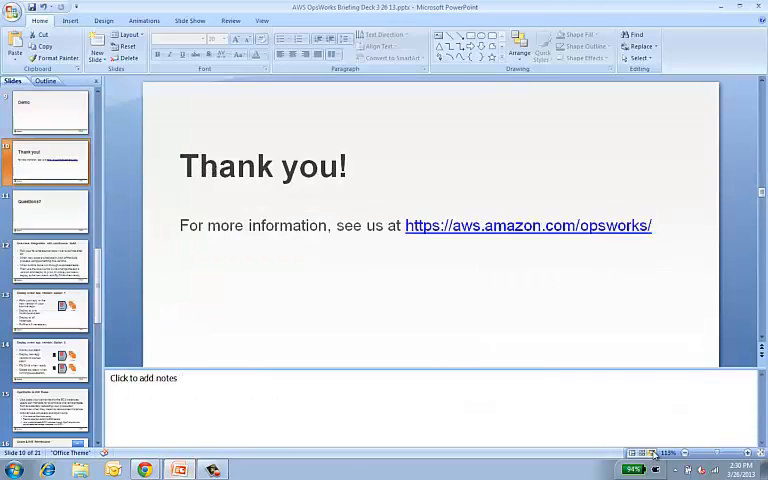
key(F5)
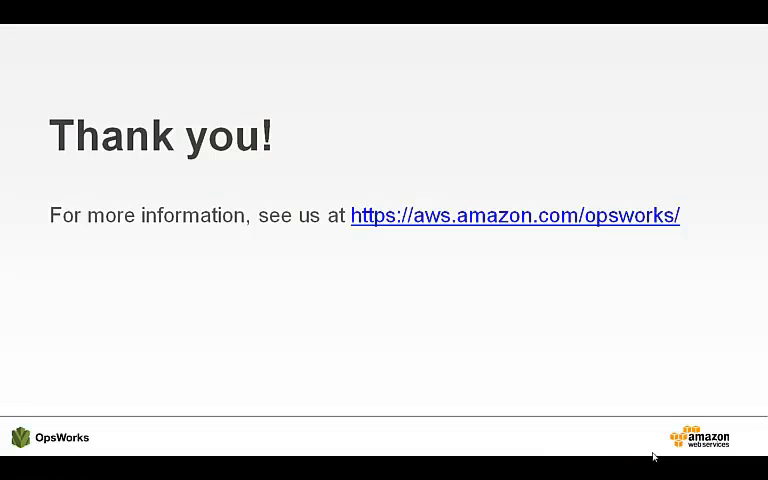